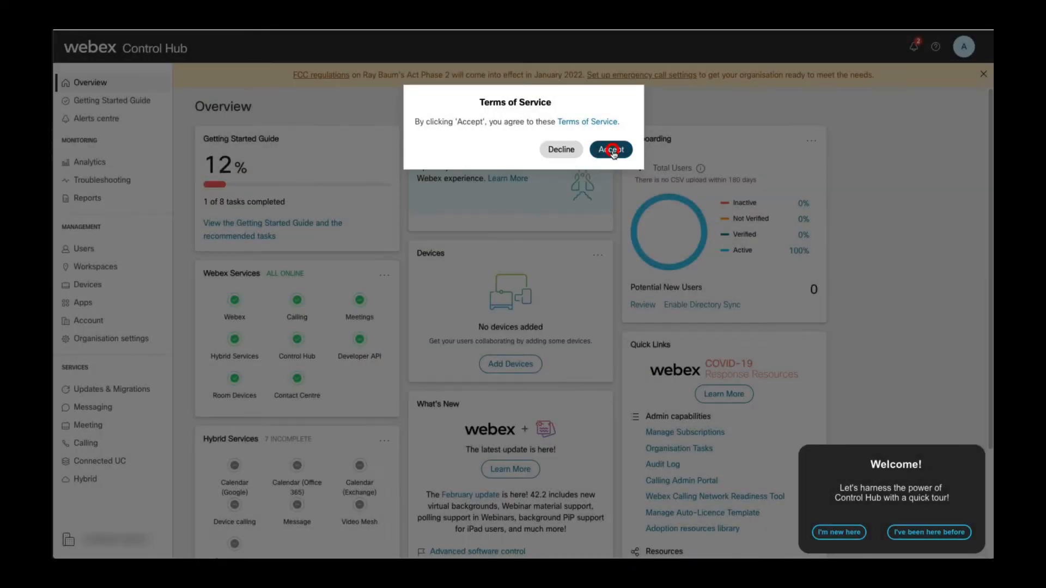
Accept the Terms of Service and decline the welcome tour as a returning admin.
click(610, 150)
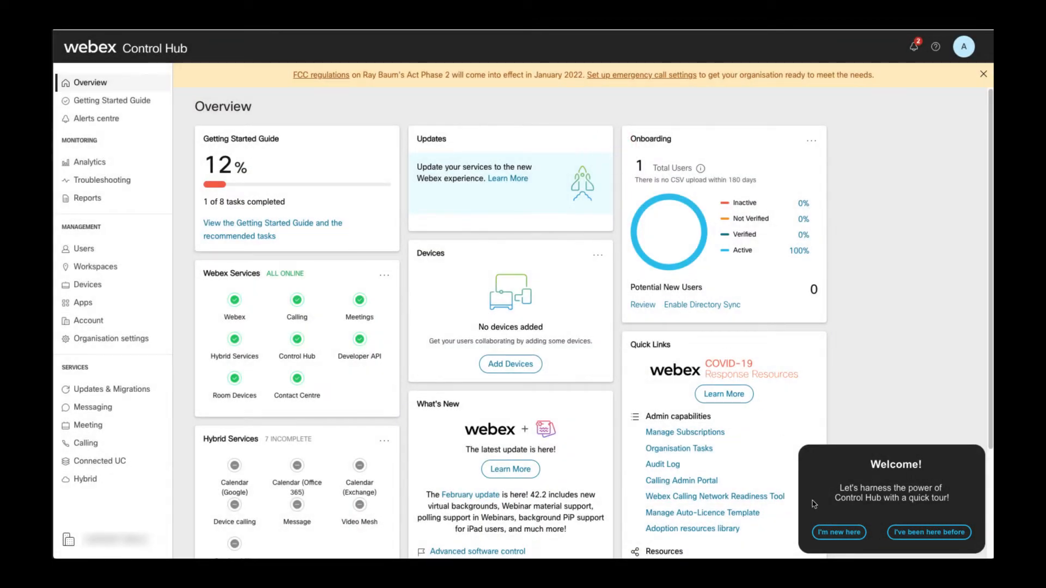
click(928, 531)
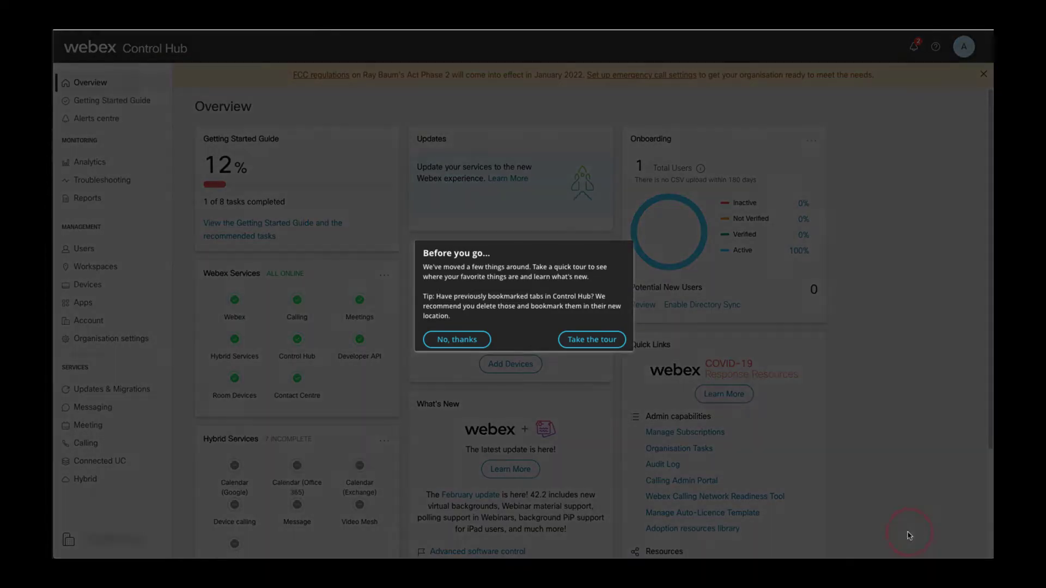
mouse_move(468, 336)
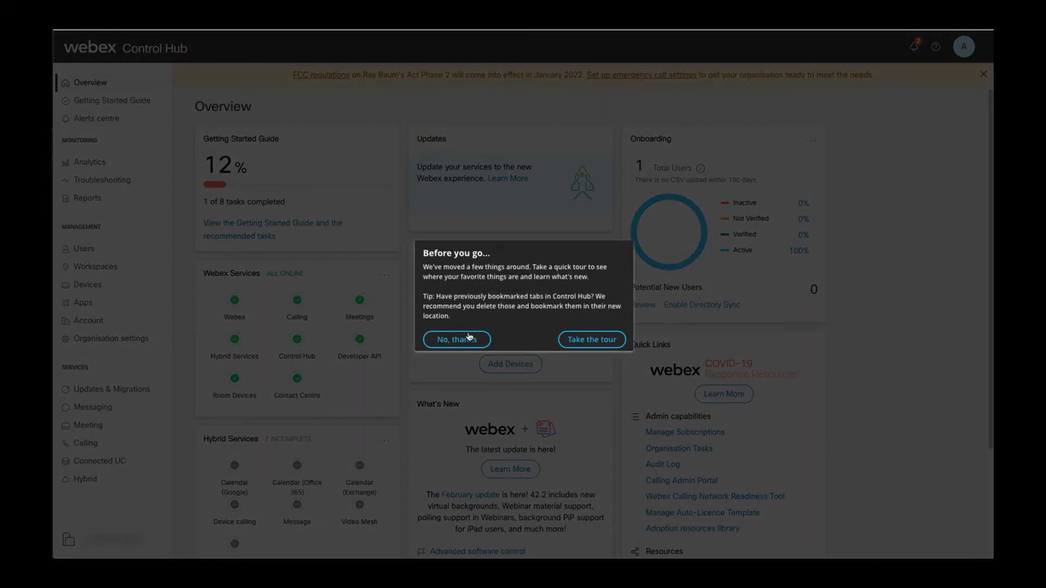
click(457, 340)
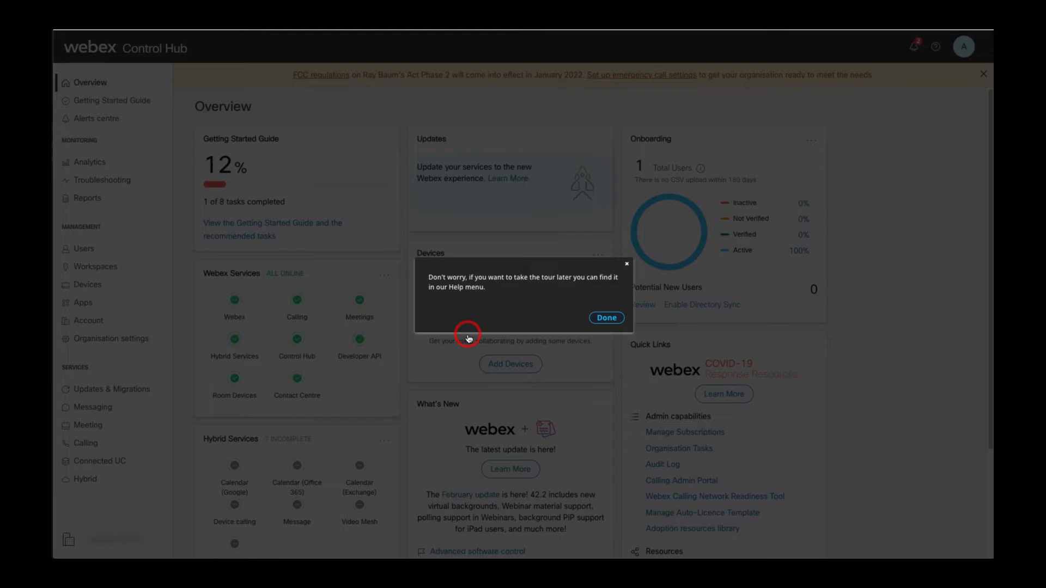
click(605, 319)
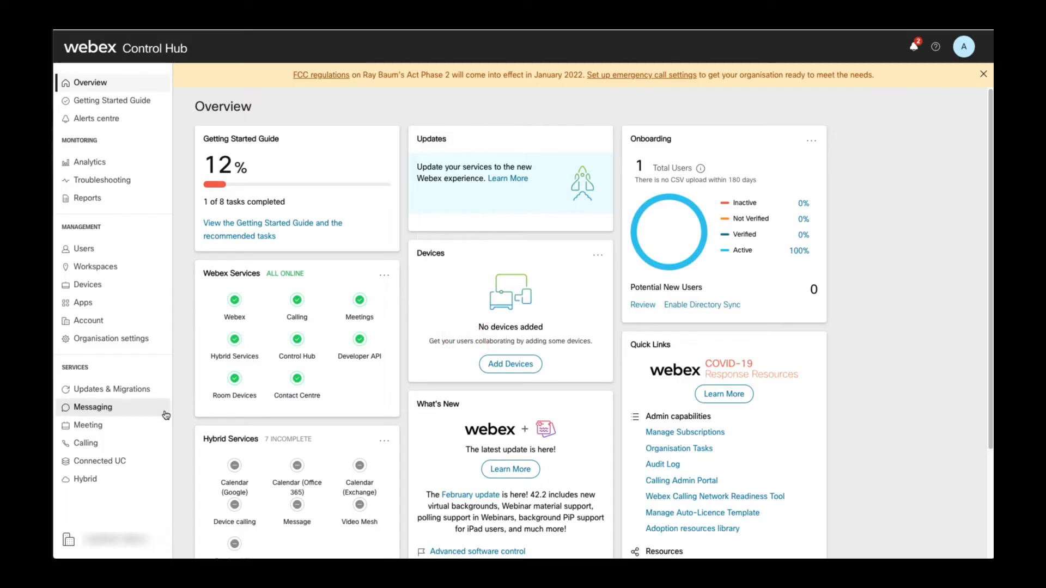
mouse_move(87, 442)
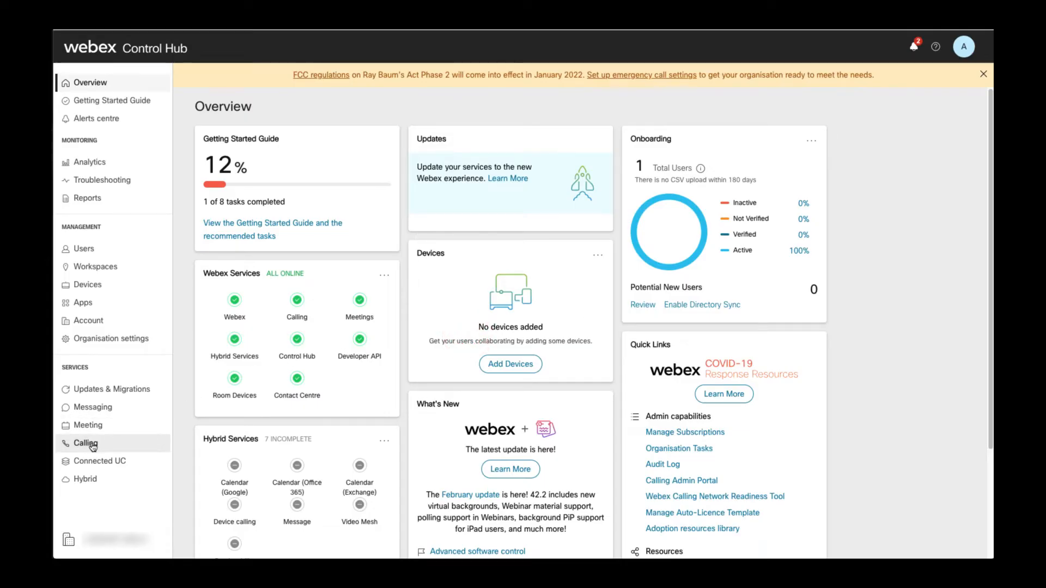
Go to Calling and show its Service Settings with internal dialling values at None.
click(84, 442)
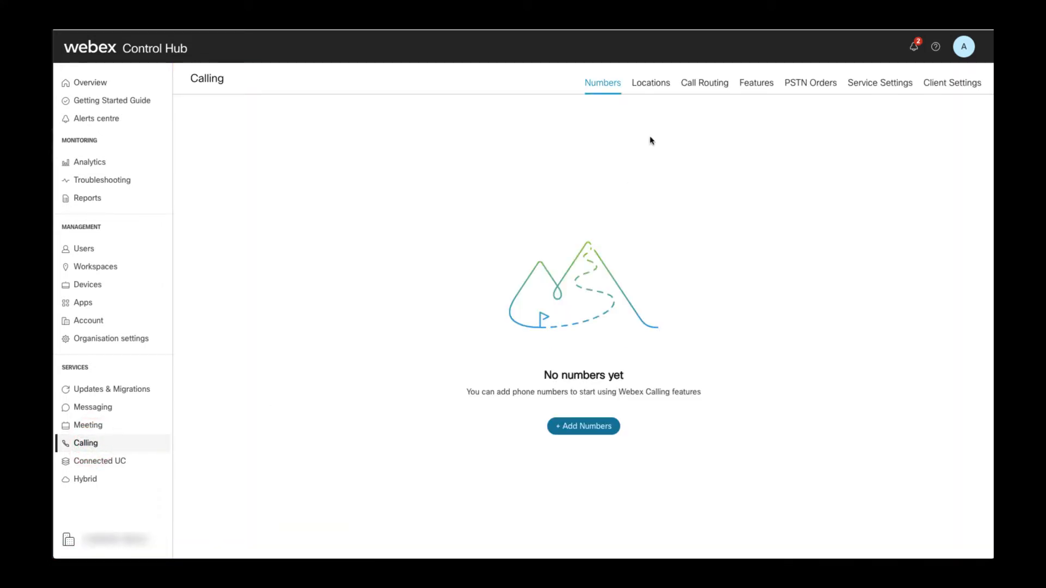
mouse_move(870, 87)
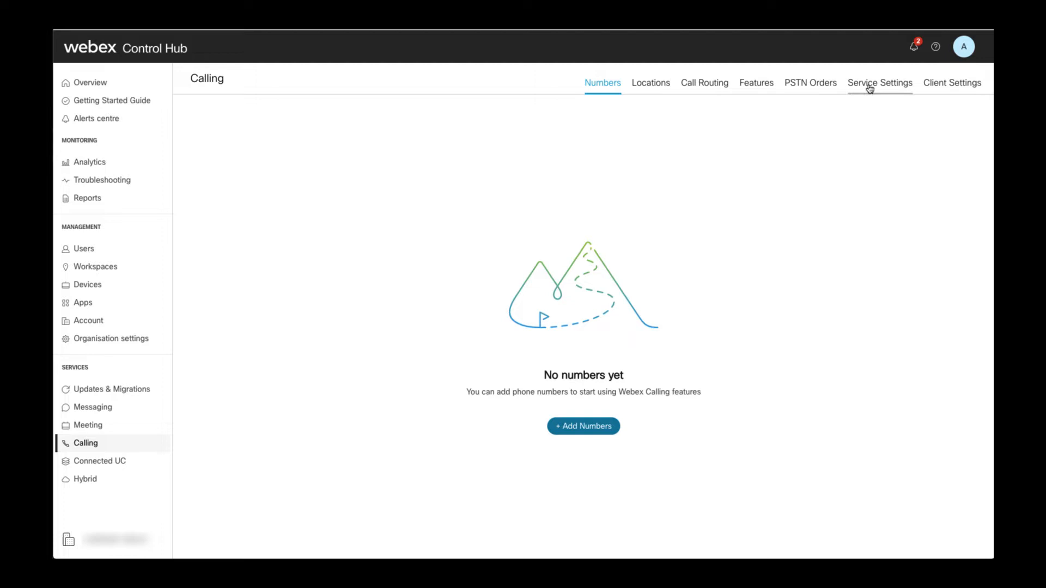
click(878, 83)
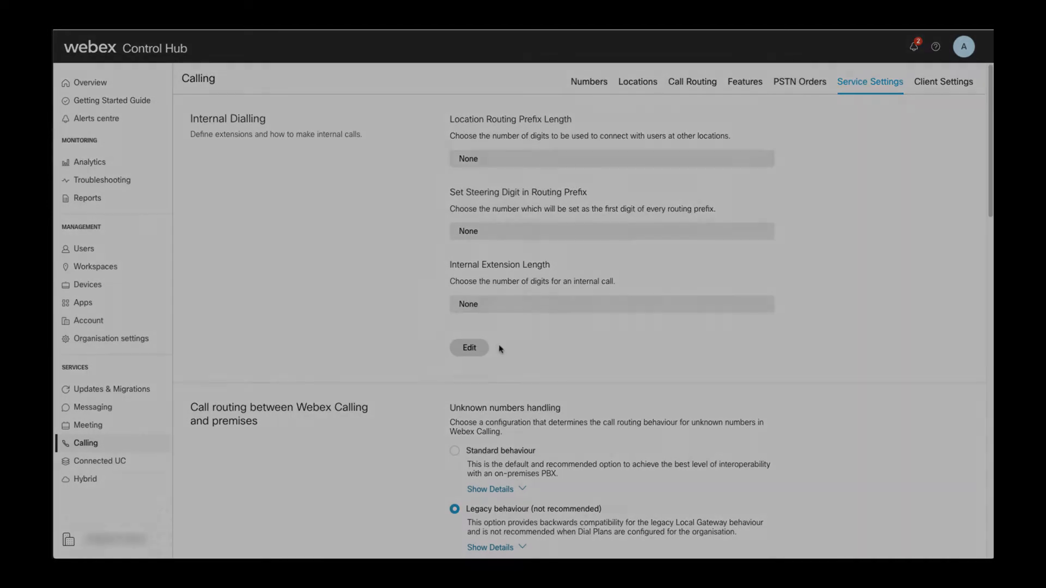
Save internal dialling with routing prefix length 4, steering digit 8 and extension length 4.
click(468, 347)
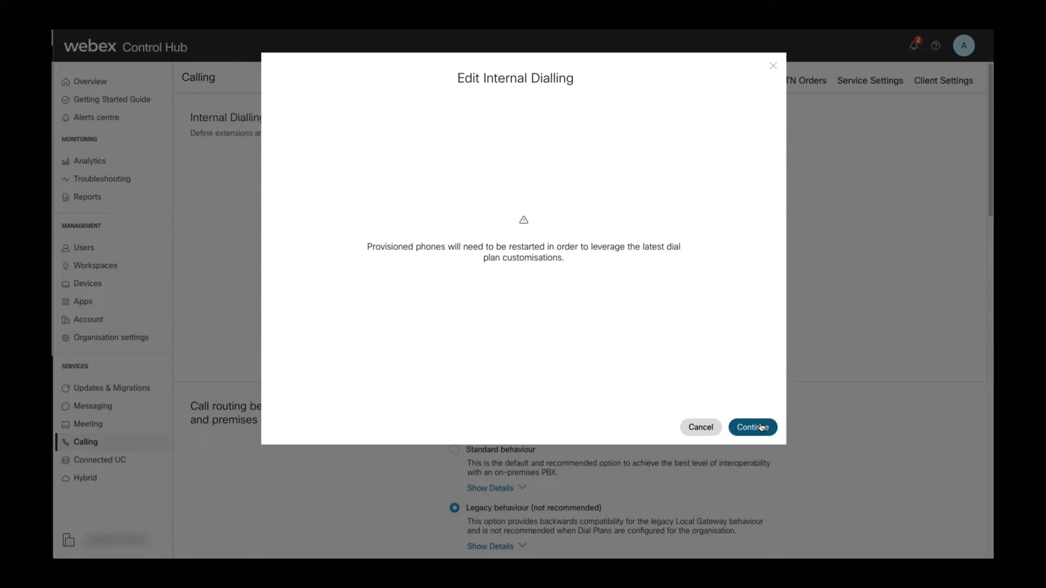
click(752, 427)
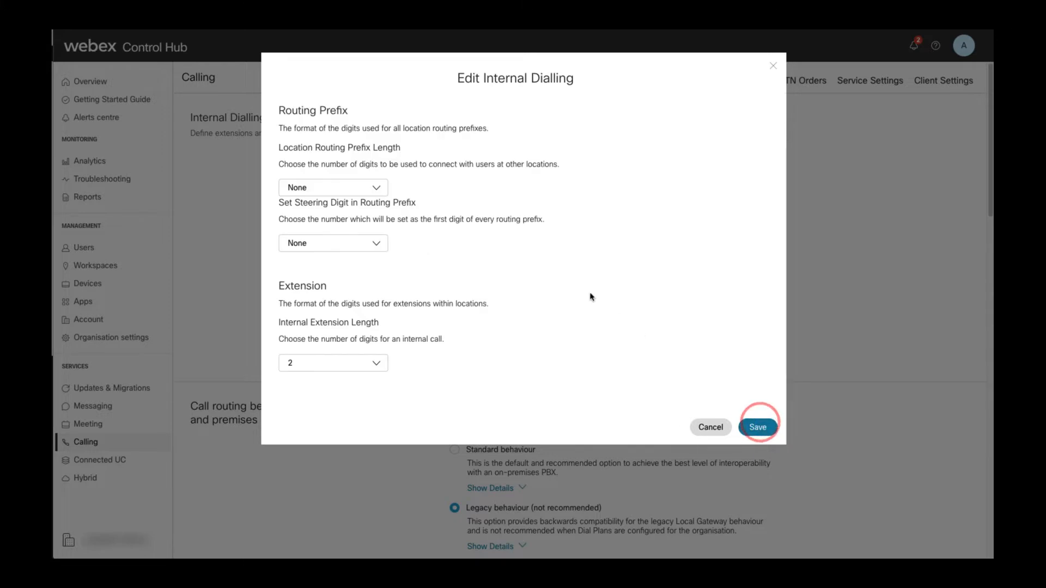
click(334, 188)
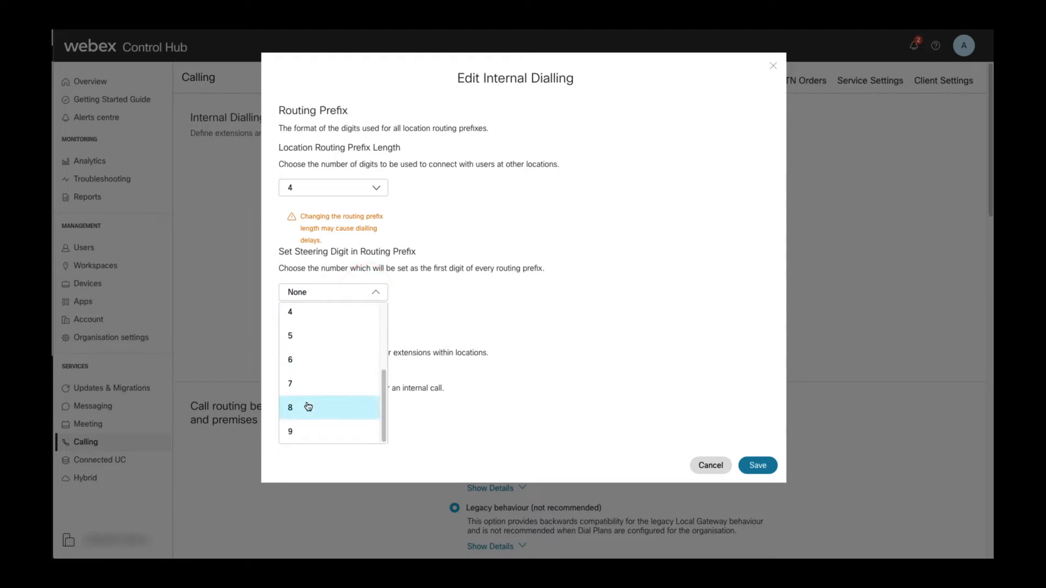
click(307, 407)
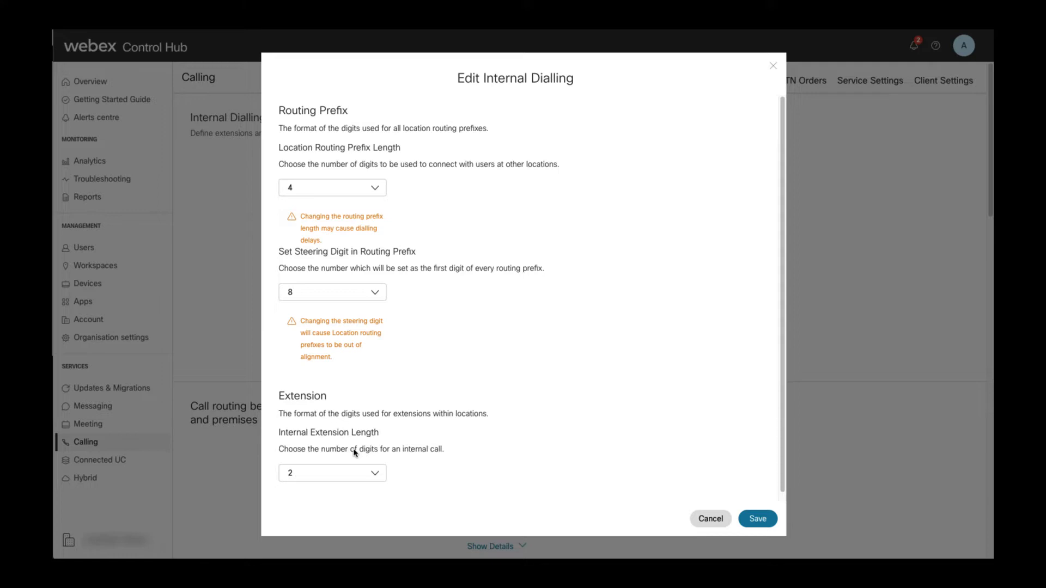
click(332, 472)
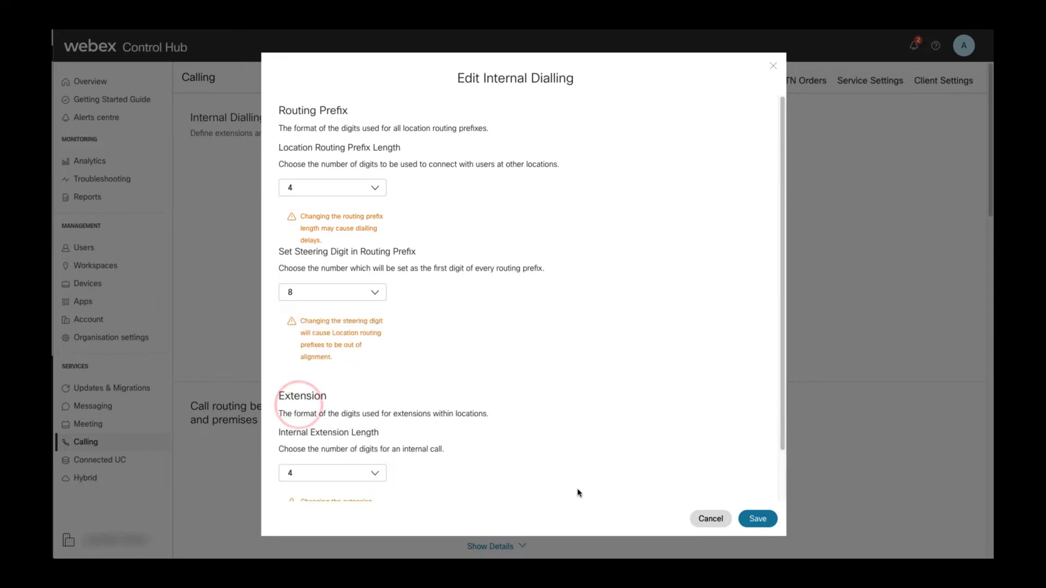
scroll(down, 3)
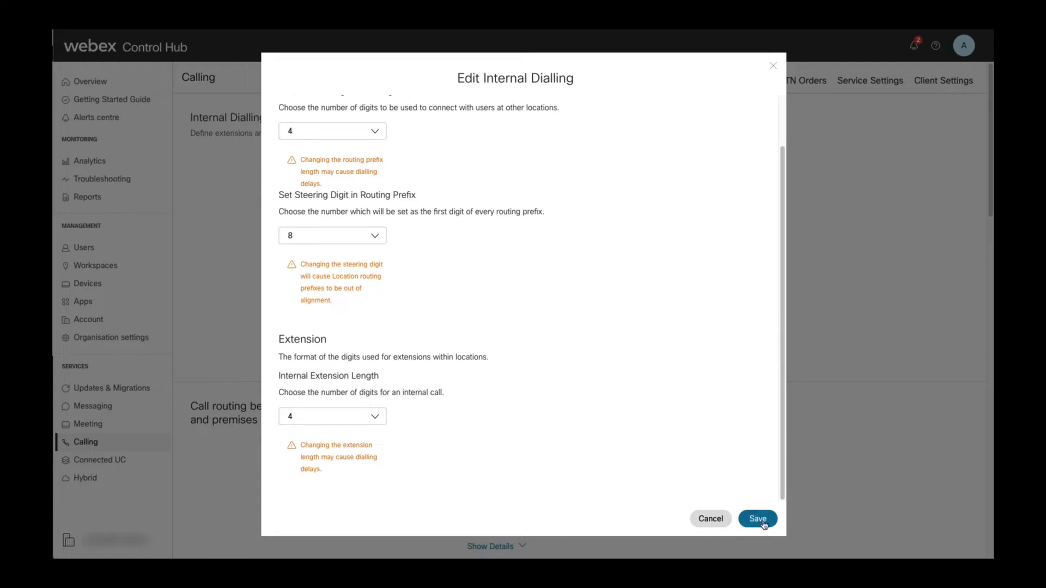
click(758, 518)
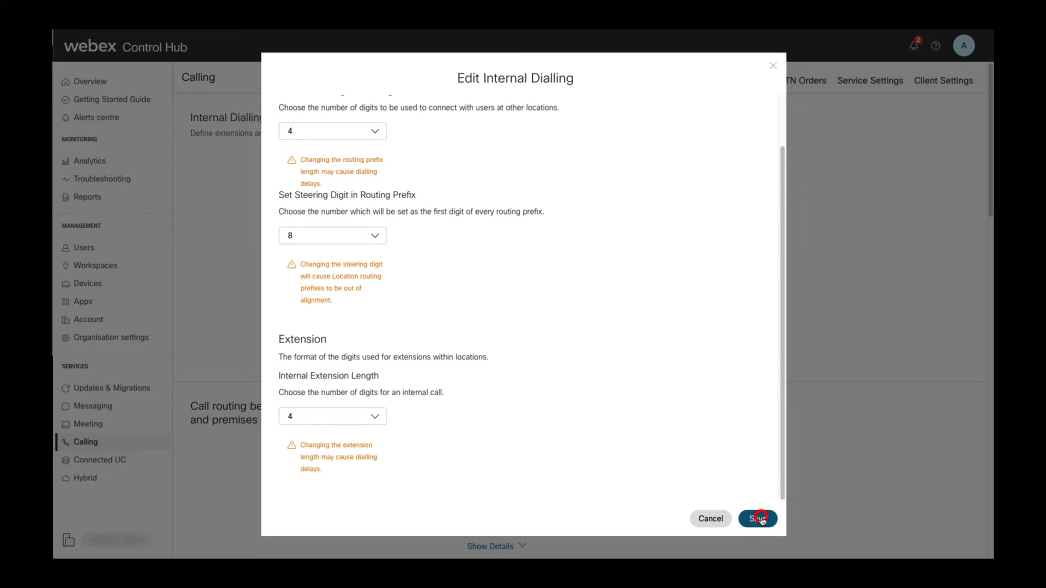
click(762, 519)
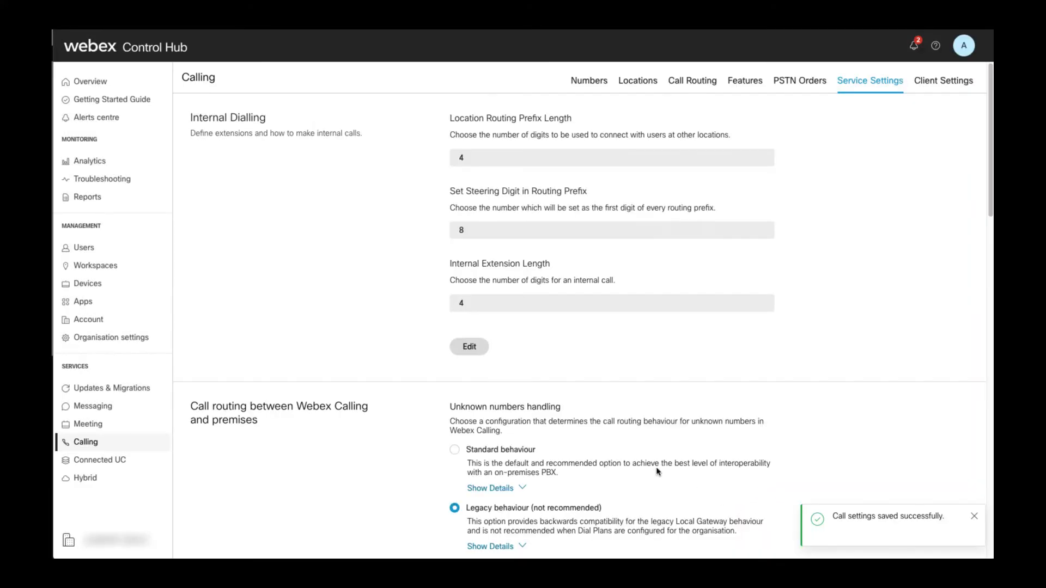
Save premises call routing with standard unknown-number handling and E.164 caller ID format.
scroll(down, 3)
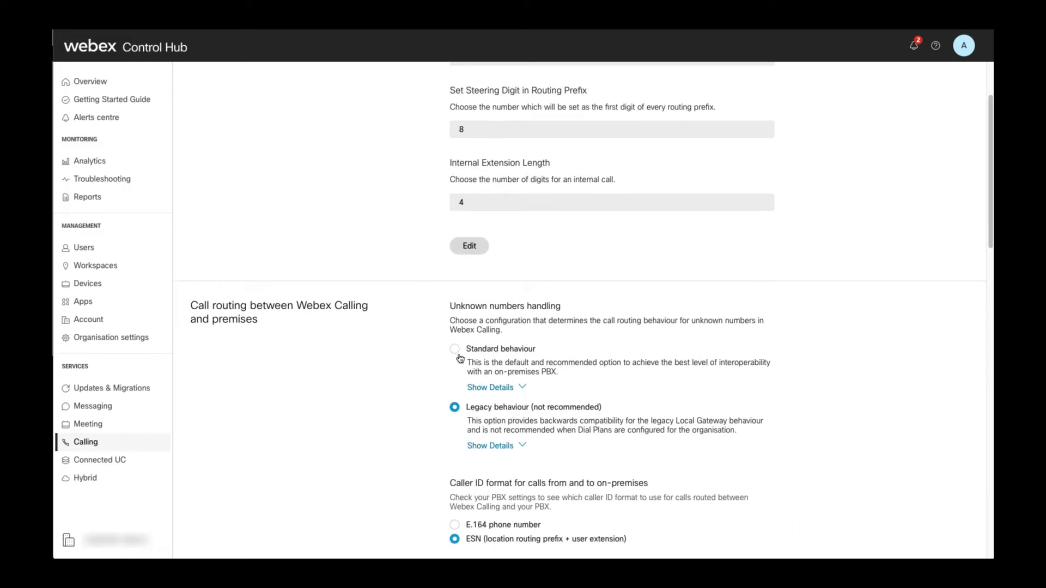
click(455, 348)
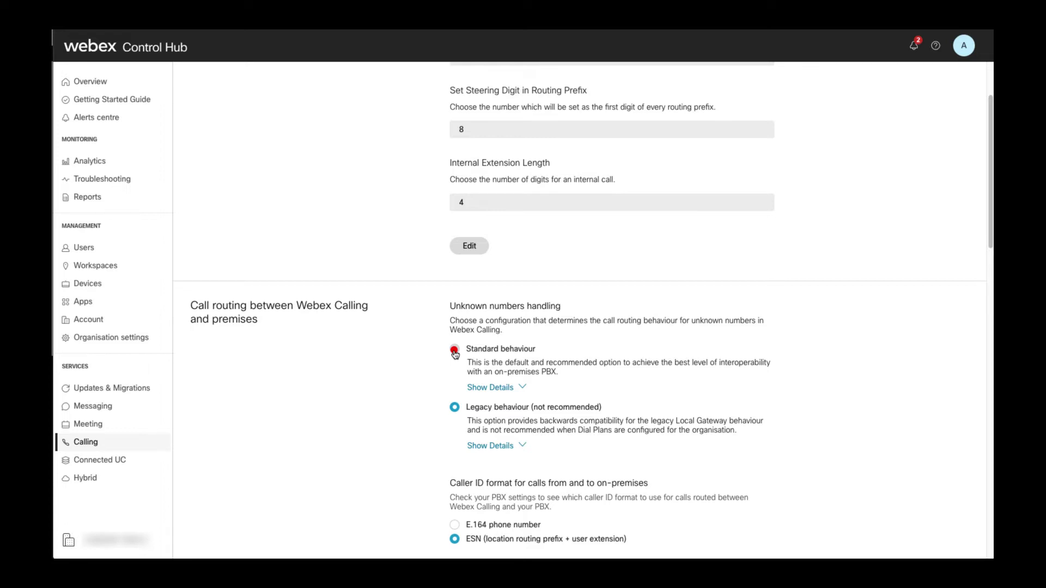
click(454, 349)
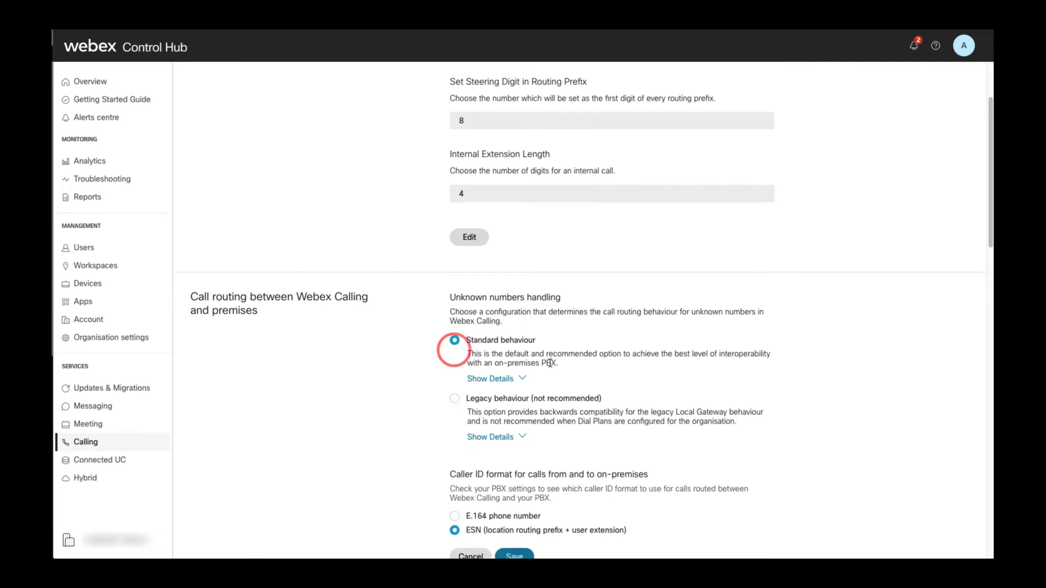
scroll(down, 3)
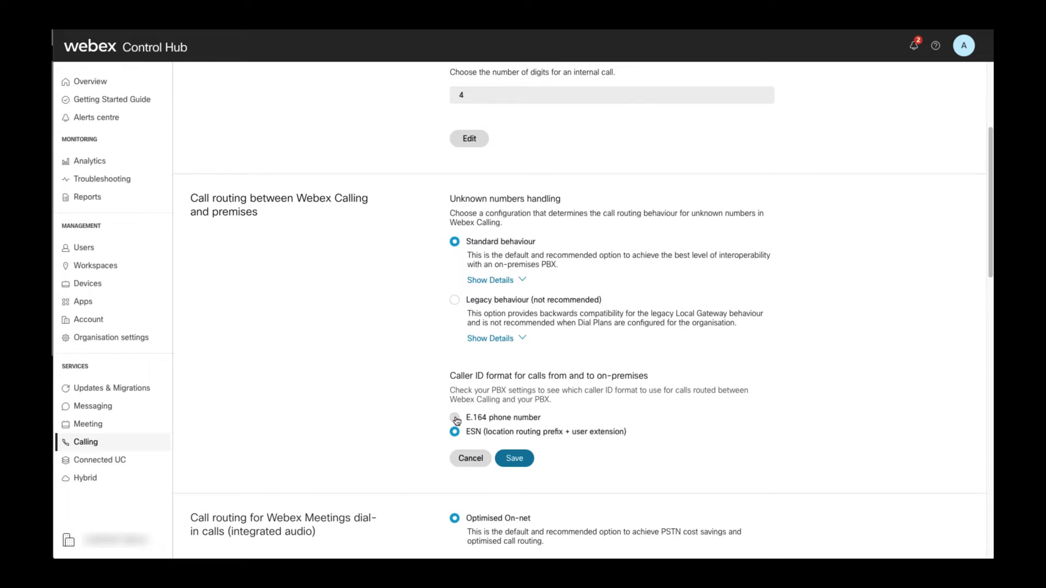
click(454, 417)
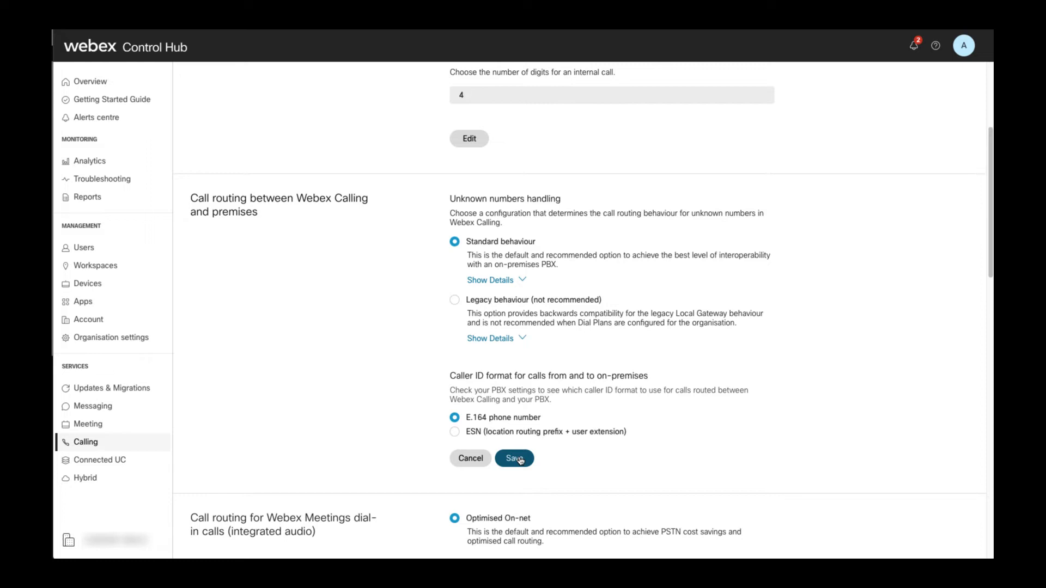
click(516, 458)
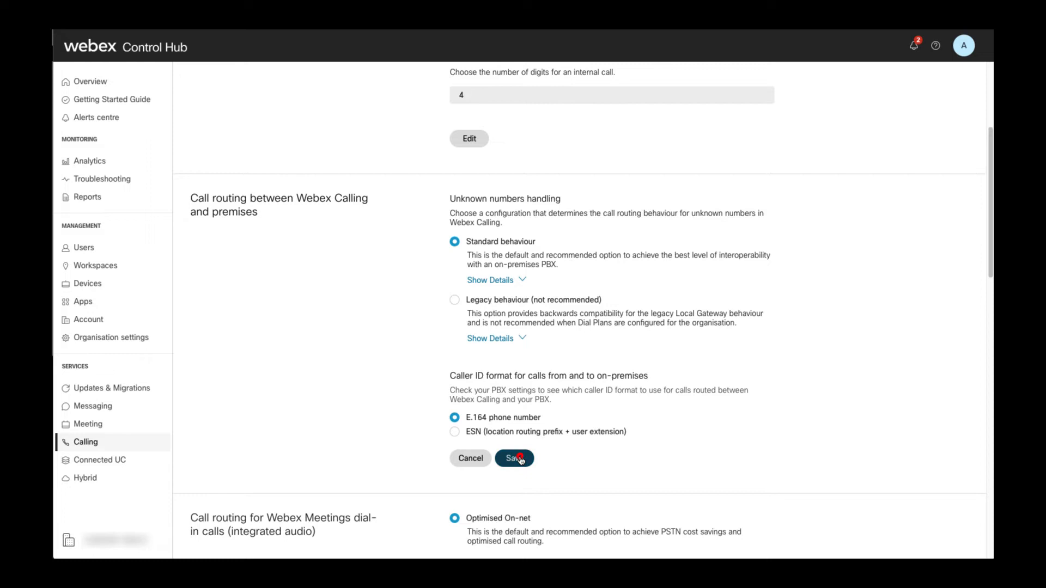
click(514, 457)
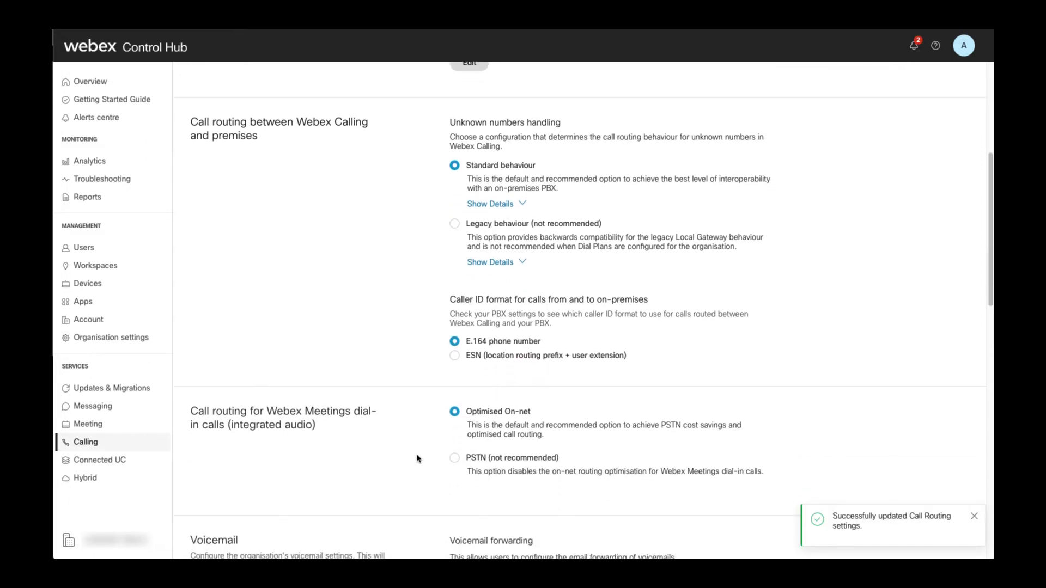
Review the remaining service settings, then show the Calling Numbers page with no numbers yet.
scroll(down, 3)
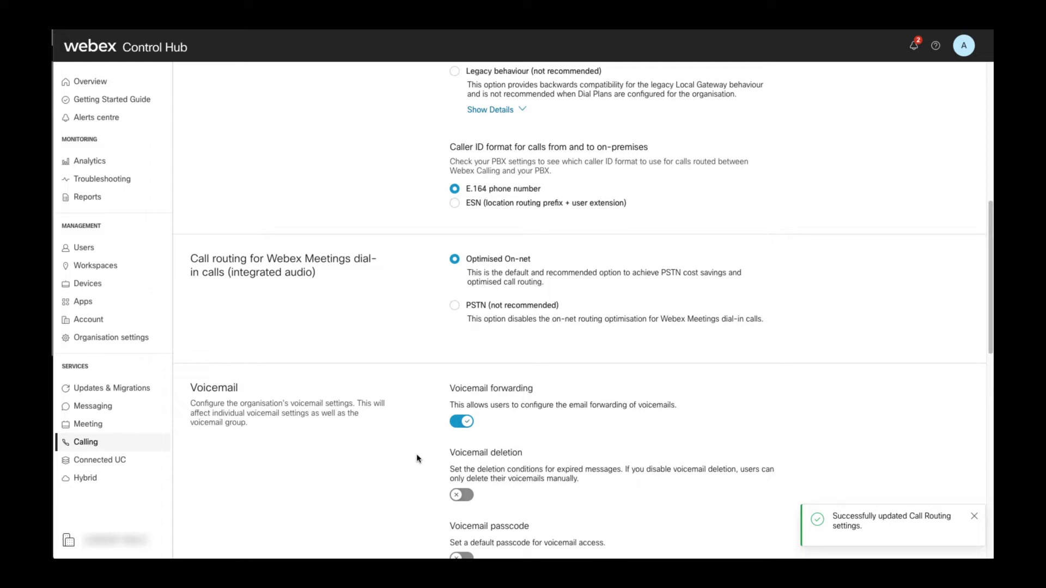
scroll(down, 3)
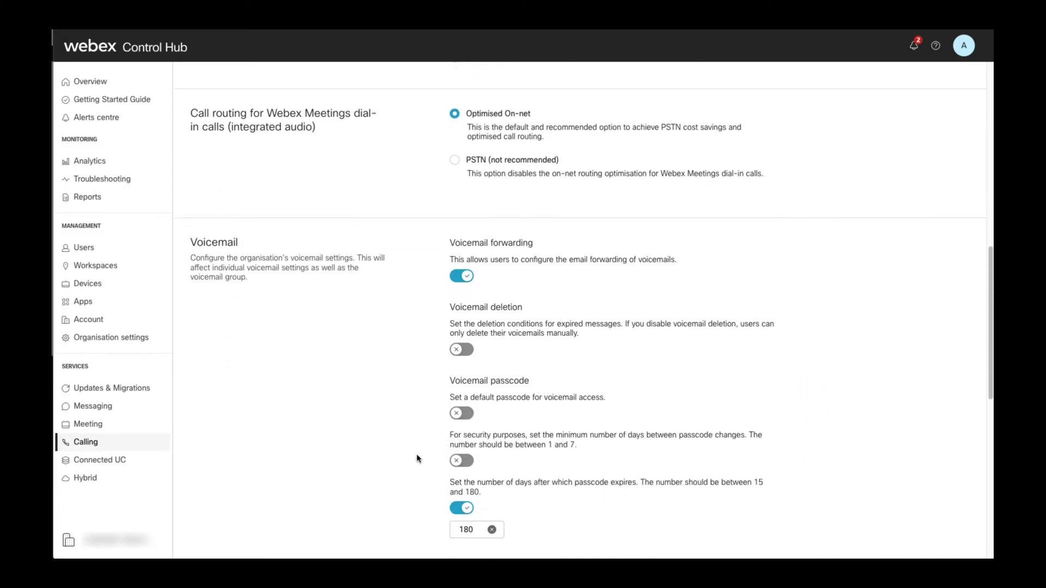
scroll(down, 3)
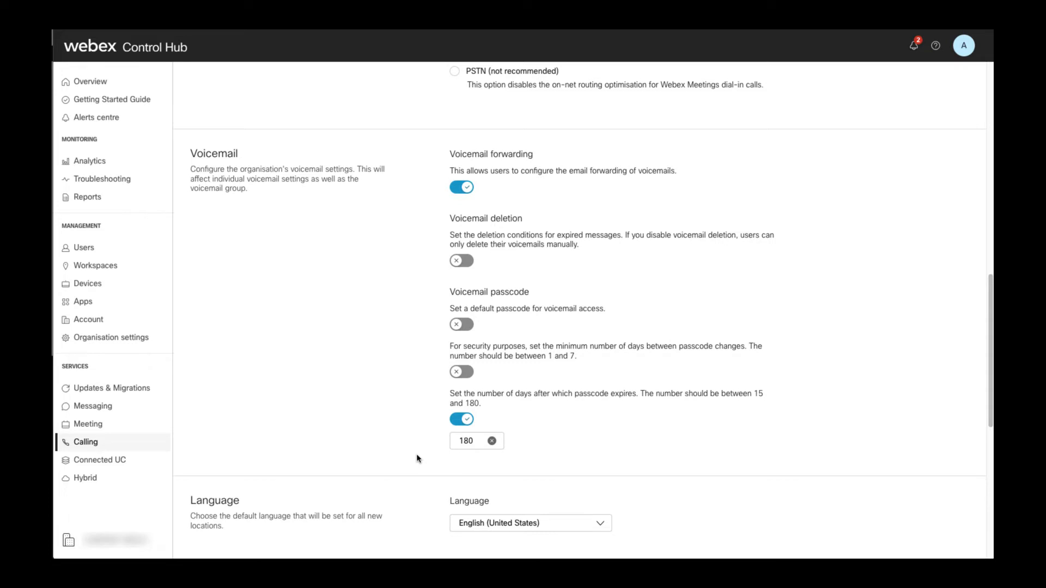
scroll(down, 3)
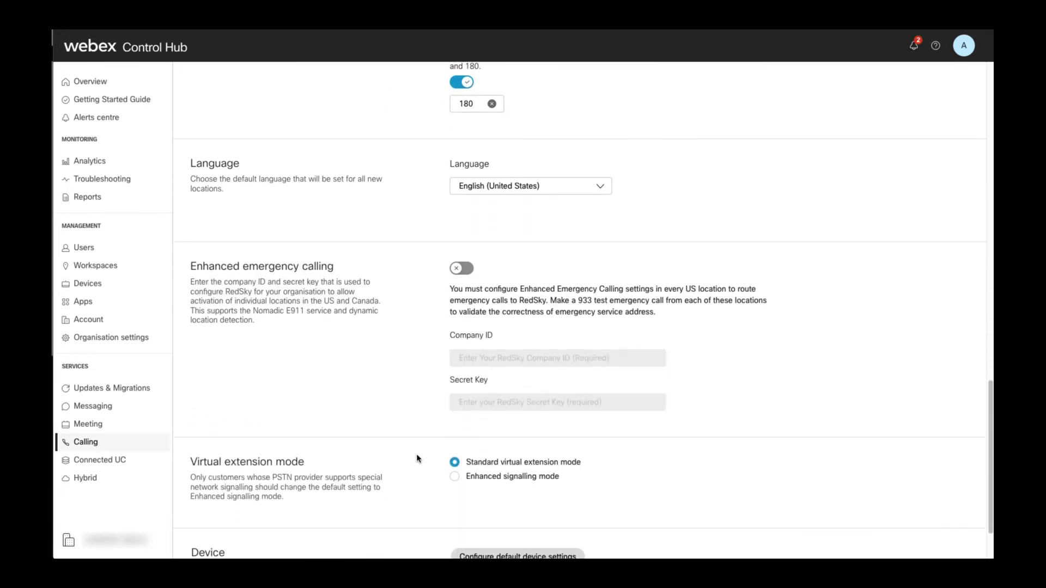
scroll(down, 3)
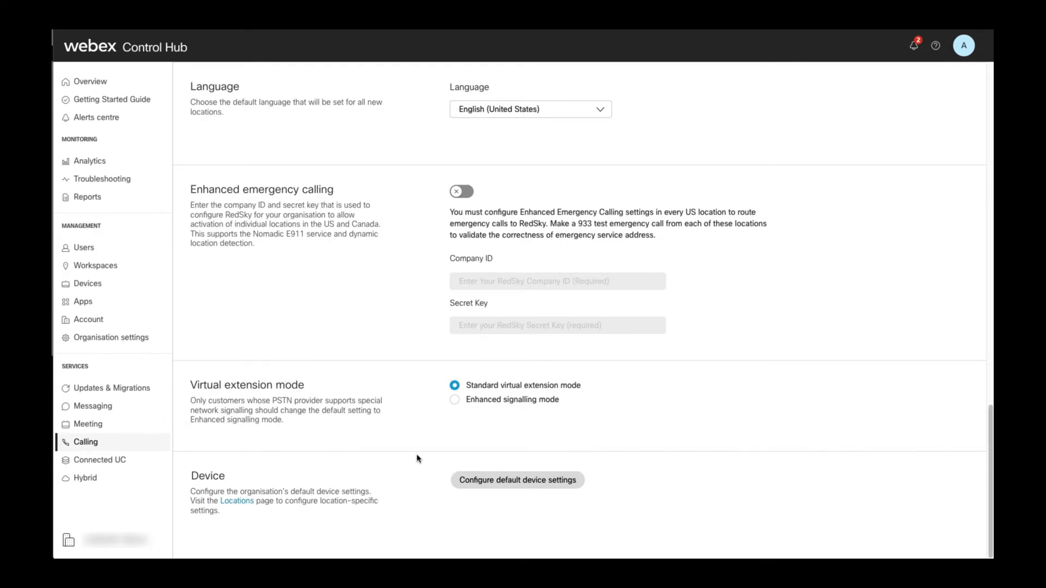
click(85, 443)
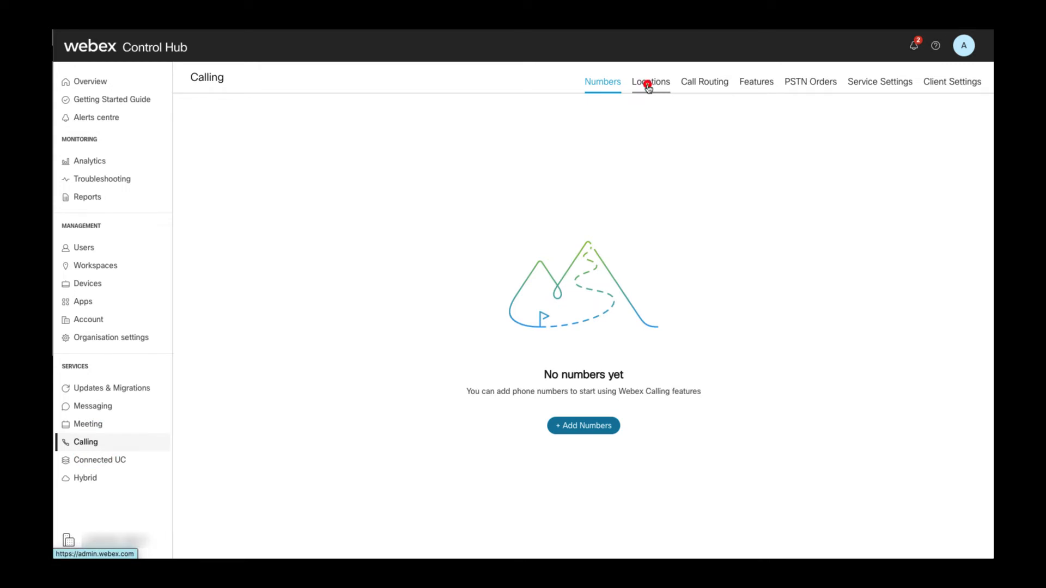
Add a New York location at 1 Pennsylvania Plaza, New York 10119 with country and time zone.
click(649, 81)
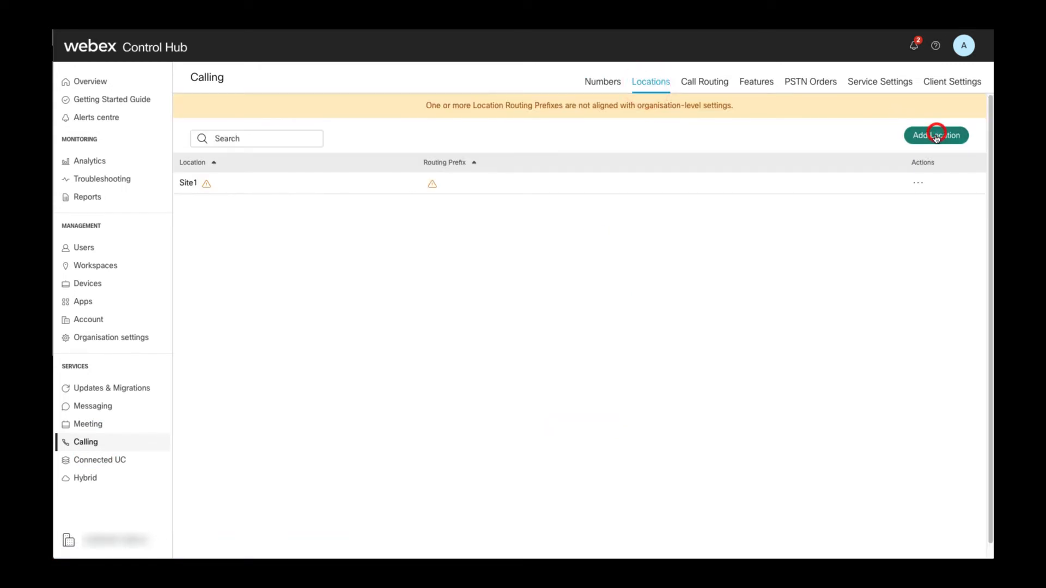
click(936, 136)
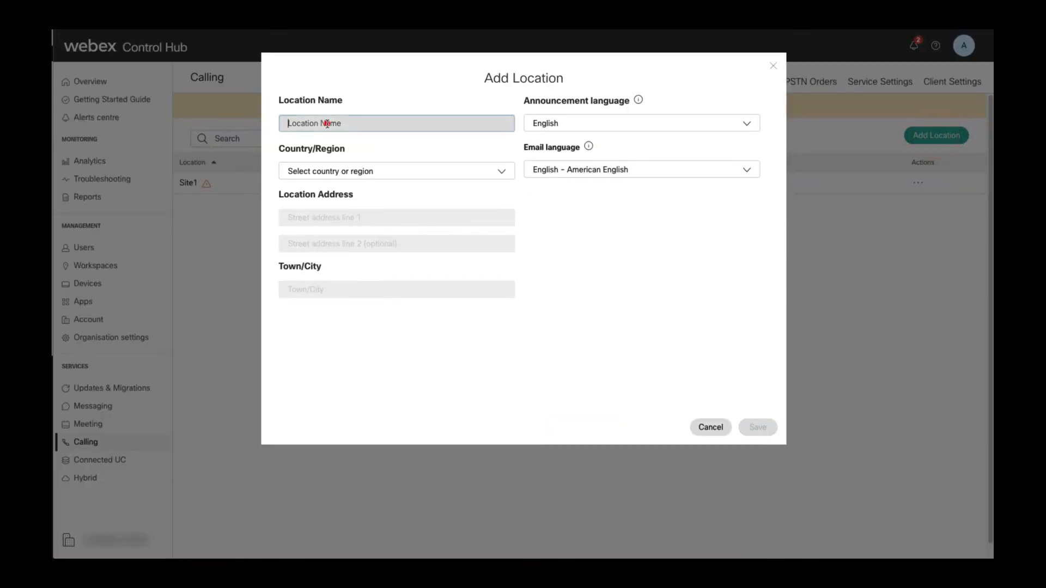
click(396, 170)
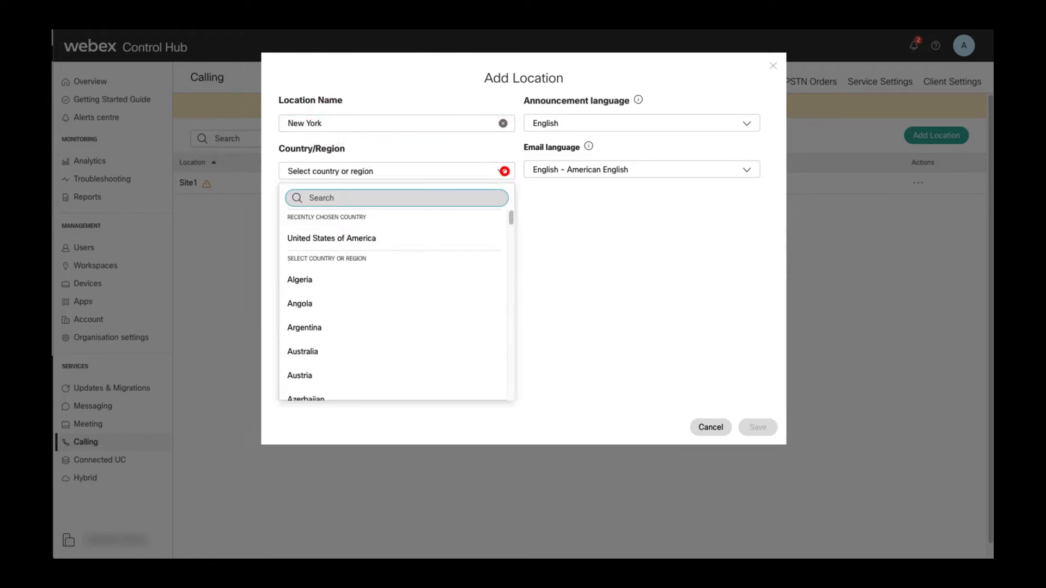
click(331, 238)
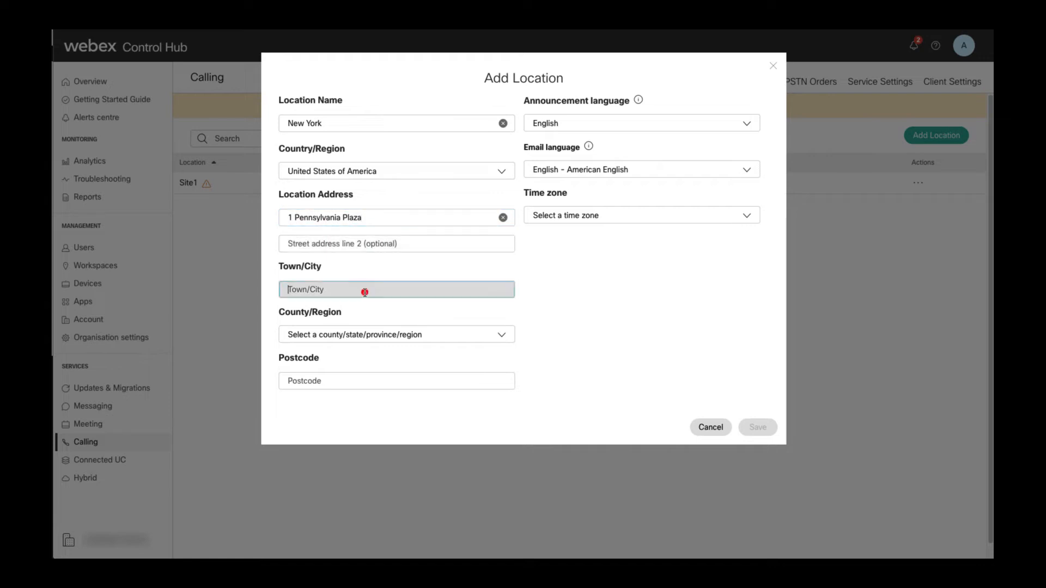
text(New Yo)
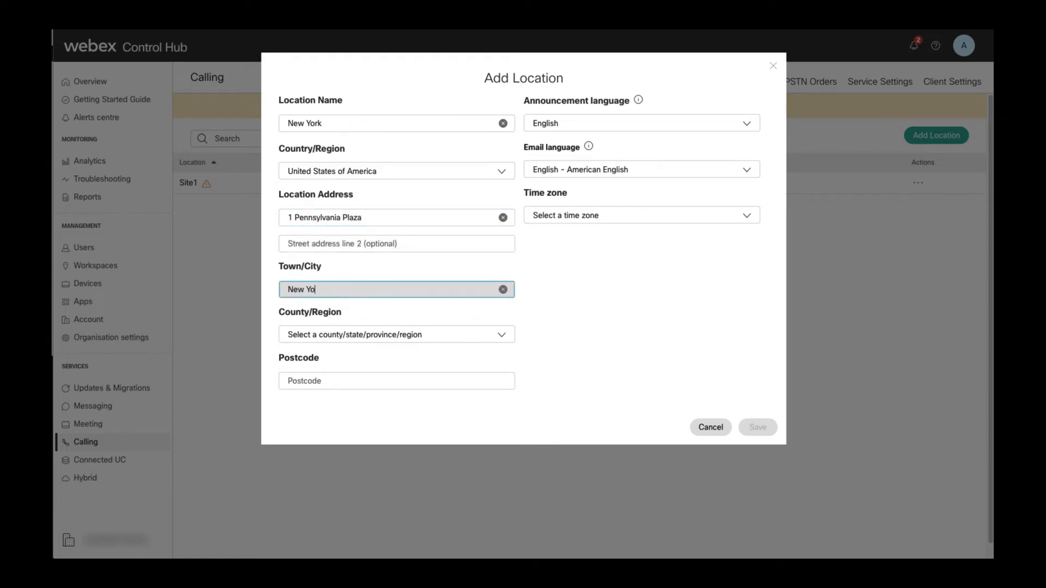
click(397, 335)
text(10119)
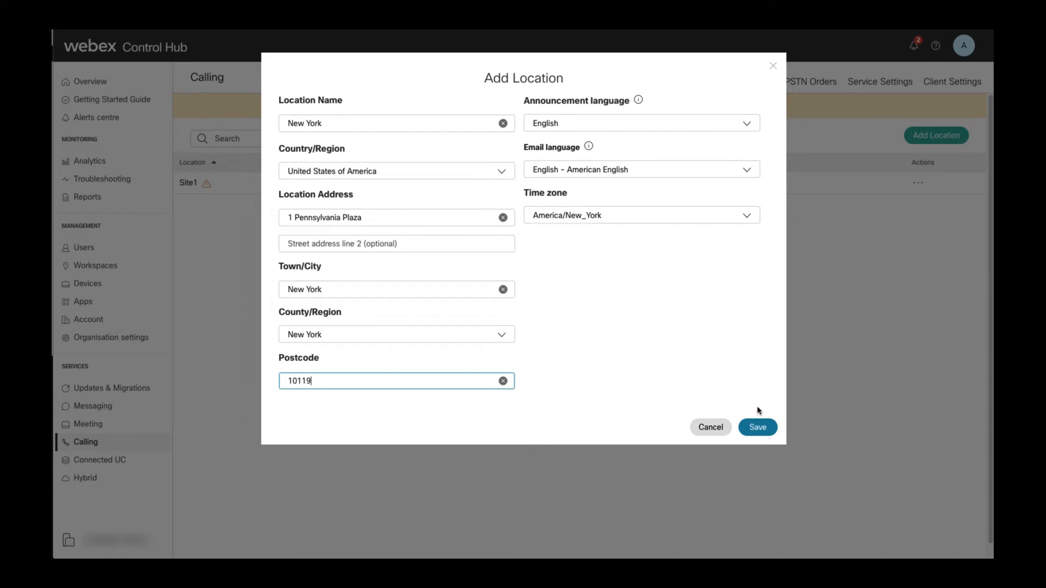
Save the New York location and agree to set up its calling connection now.
click(758, 427)
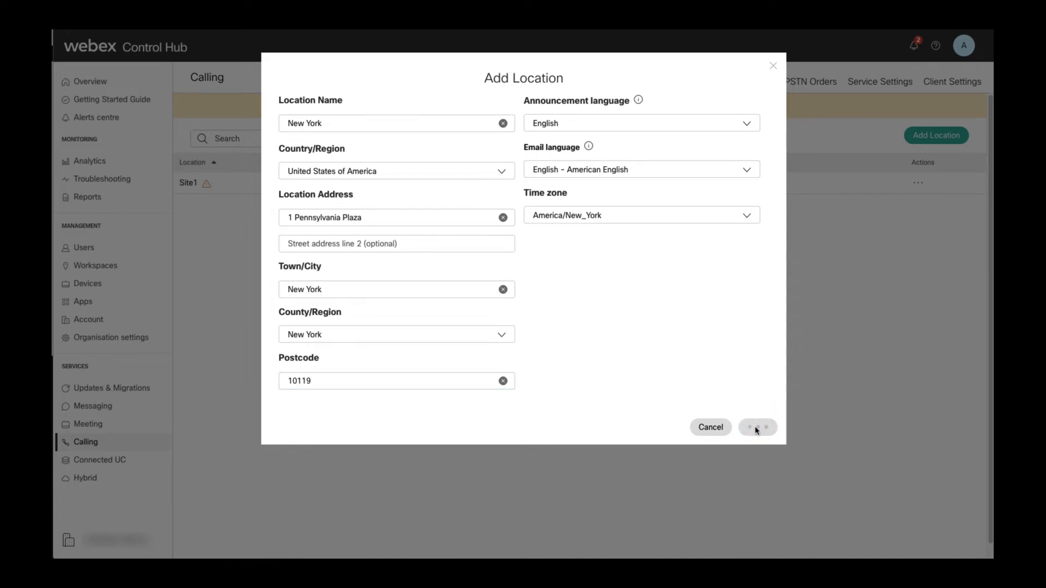
click(758, 427)
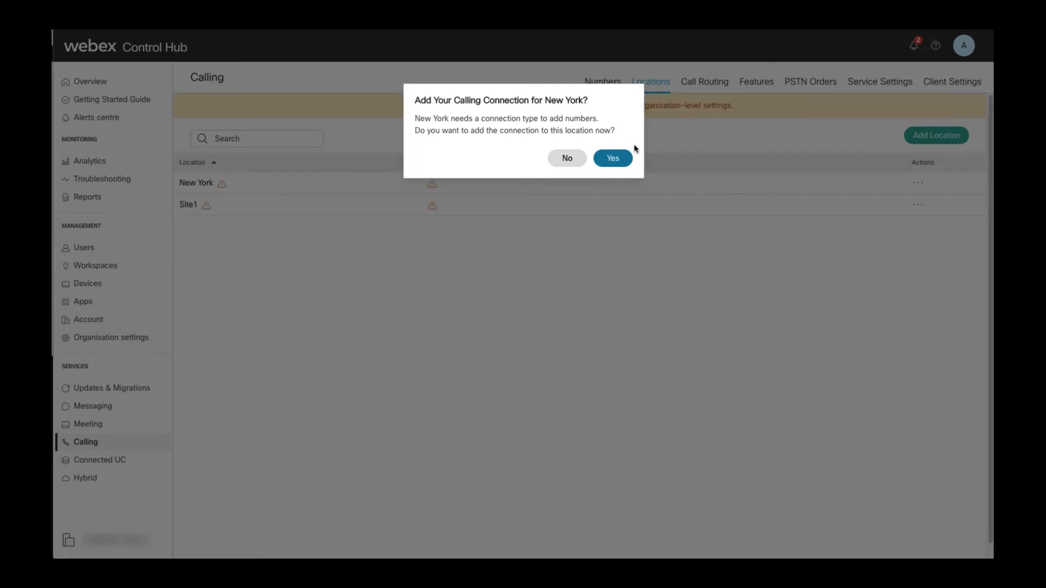
click(612, 158)
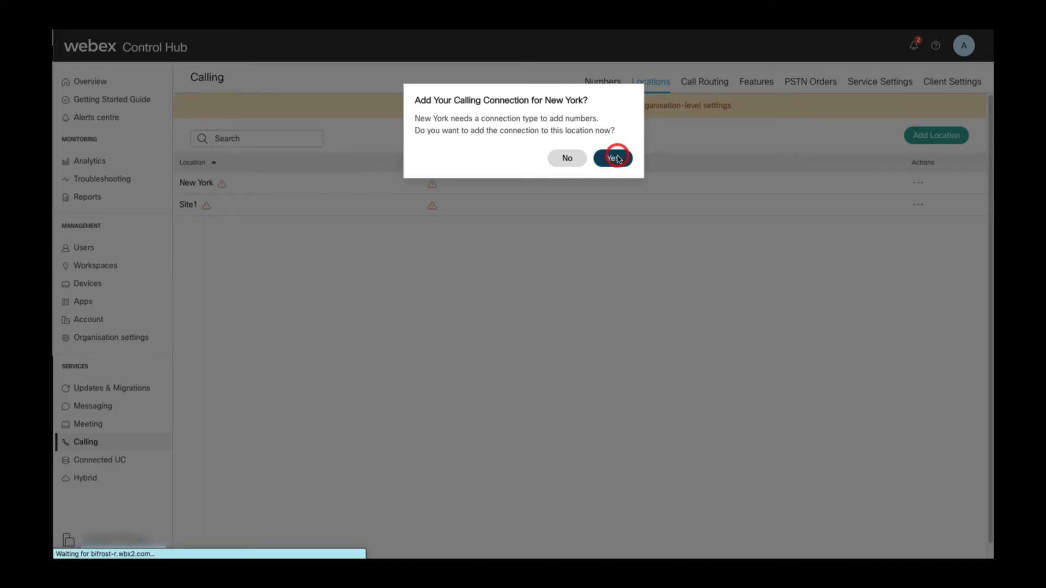
click(612, 157)
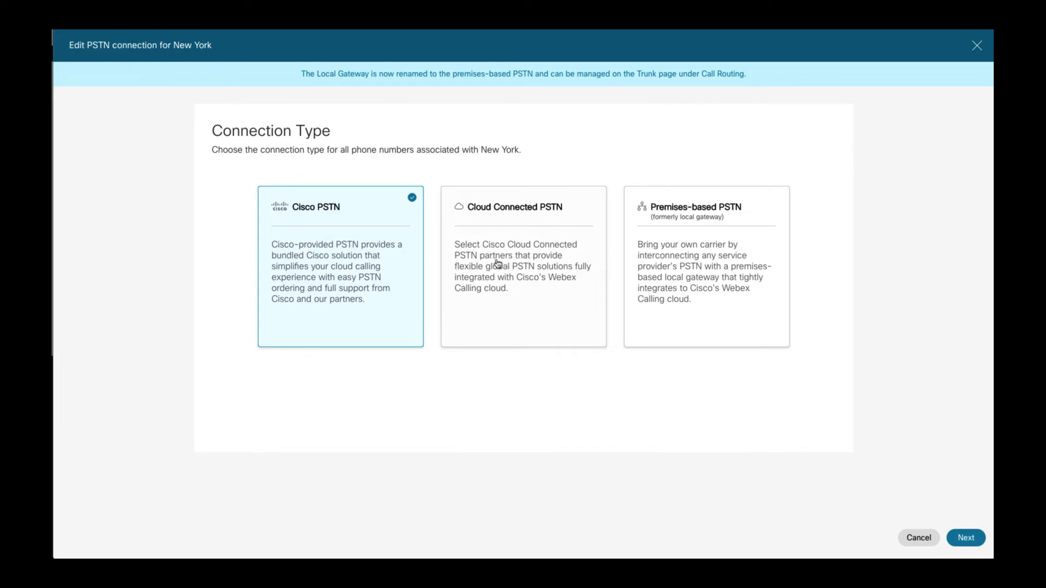
mouse_move(477, 275)
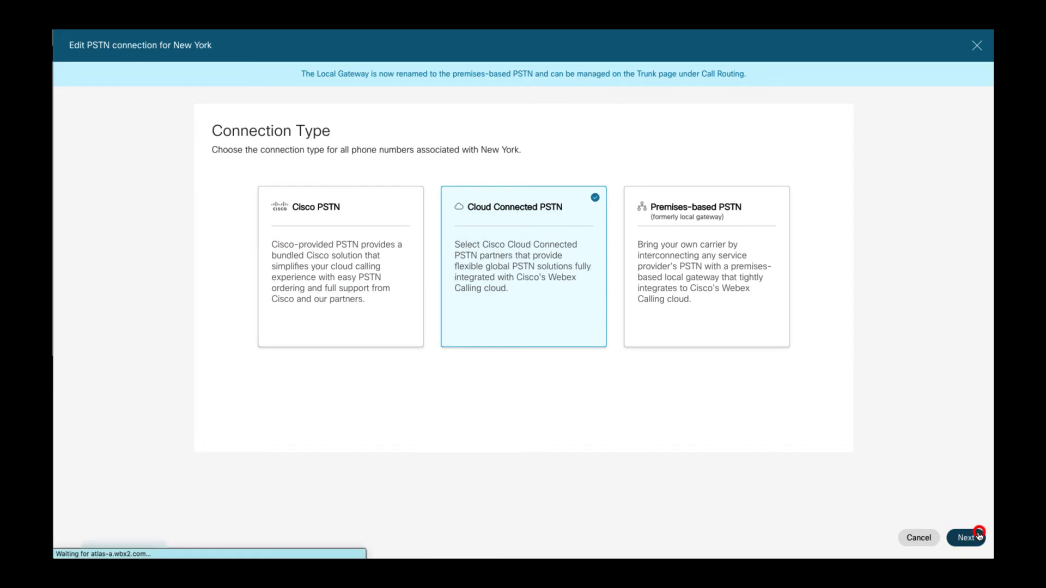
Continue with Cloud Connected PSTN as New York's connection type.
click(967, 538)
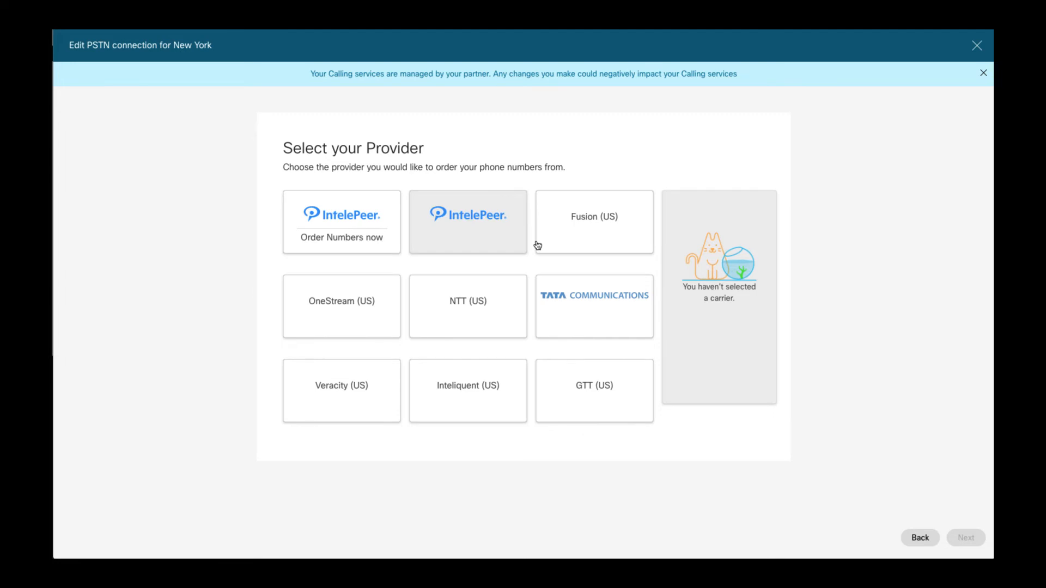
Save New York's PSTN connection with IntelePeer as provider, adding numbers later.
click(469, 221)
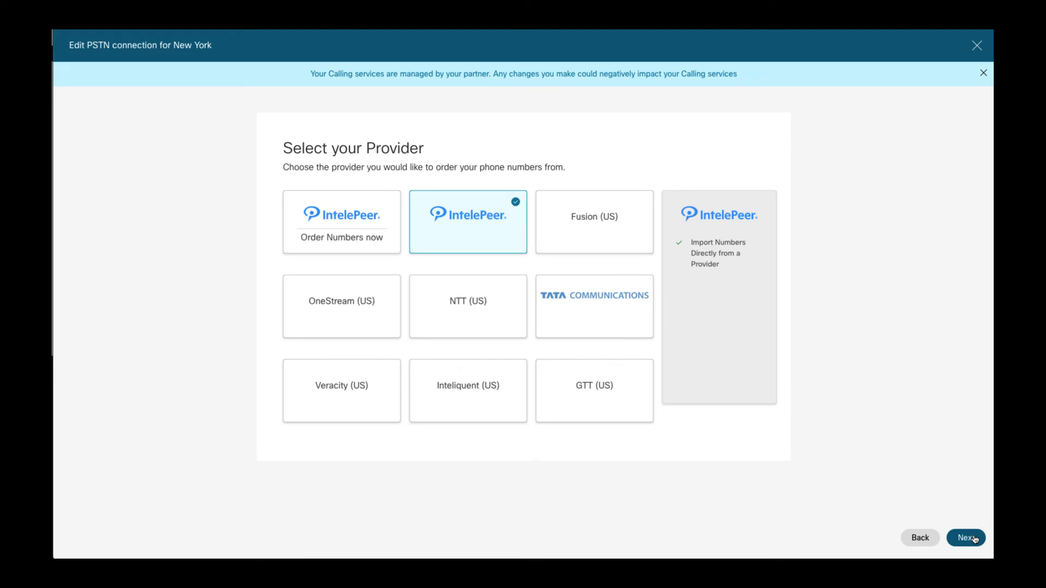
click(969, 538)
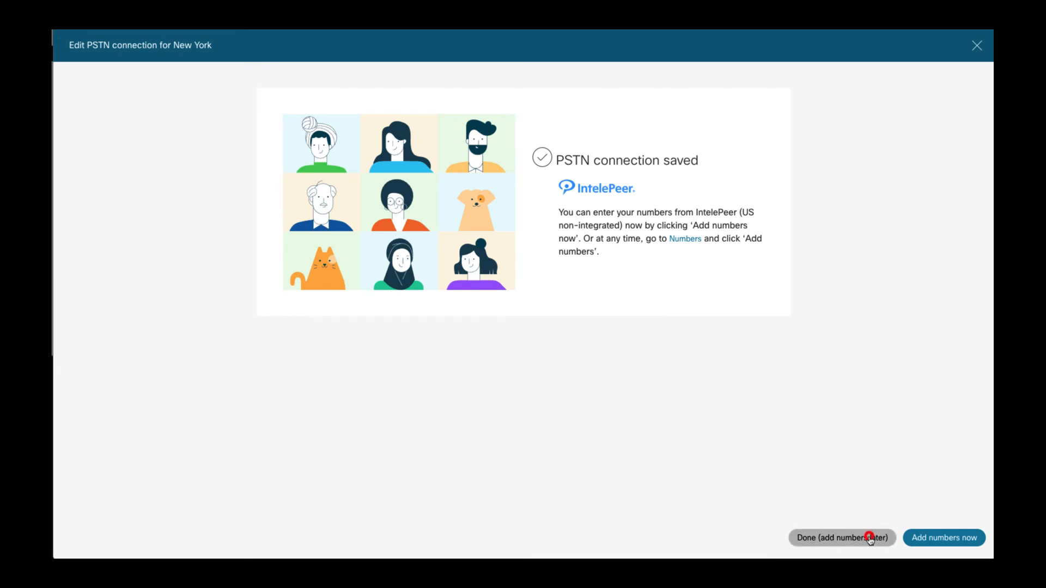
click(869, 538)
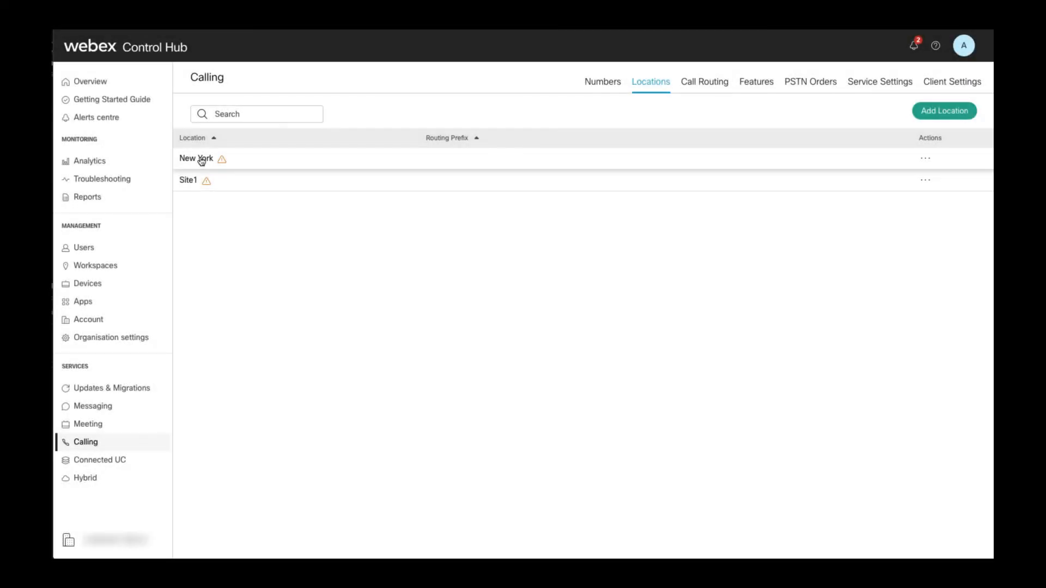
Show the New York location's details, which warn that no main number is set.
click(198, 160)
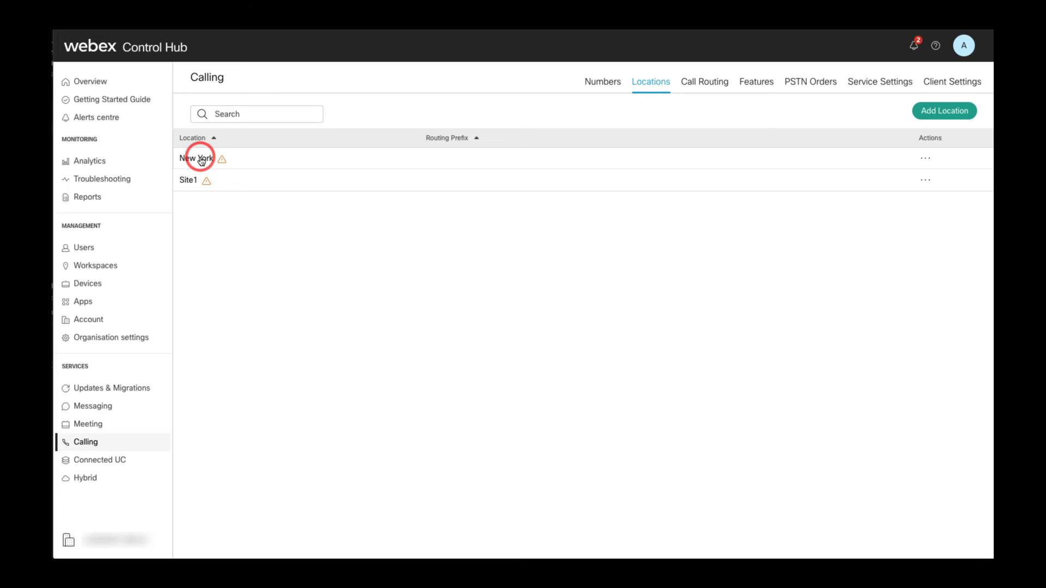
click(196, 159)
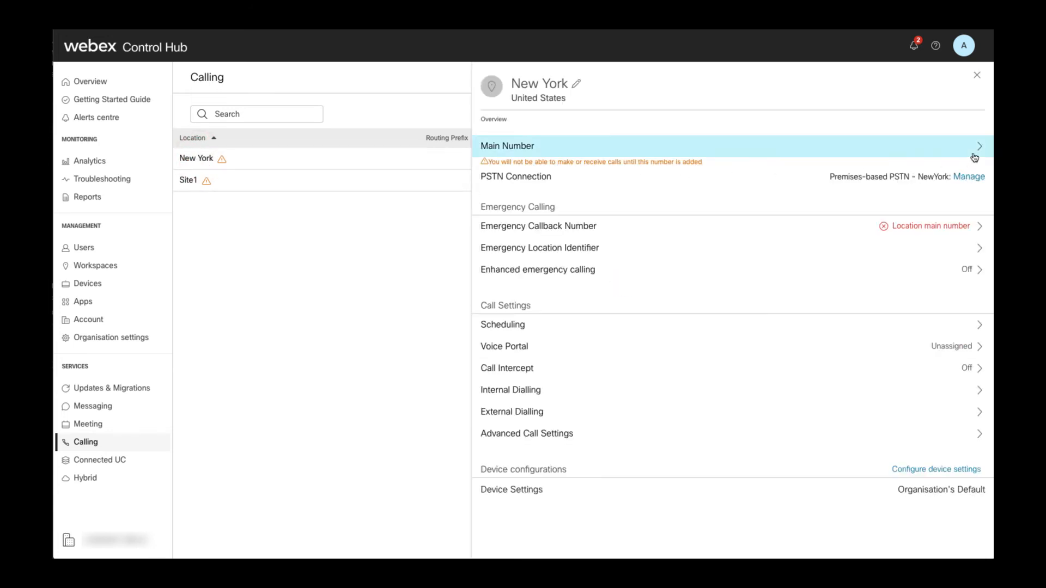
mouse_move(965, 153)
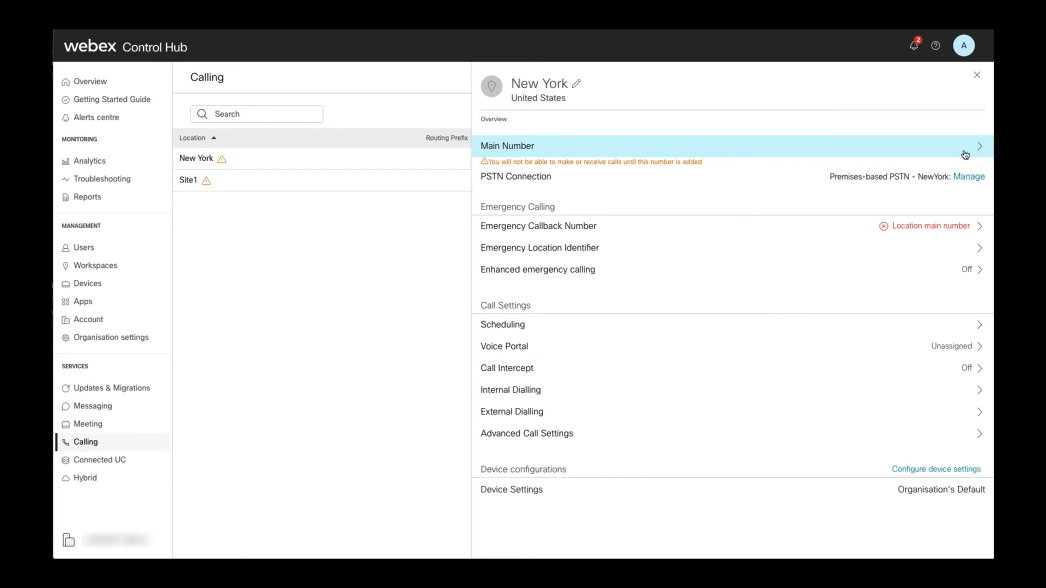
mouse_move(721, 163)
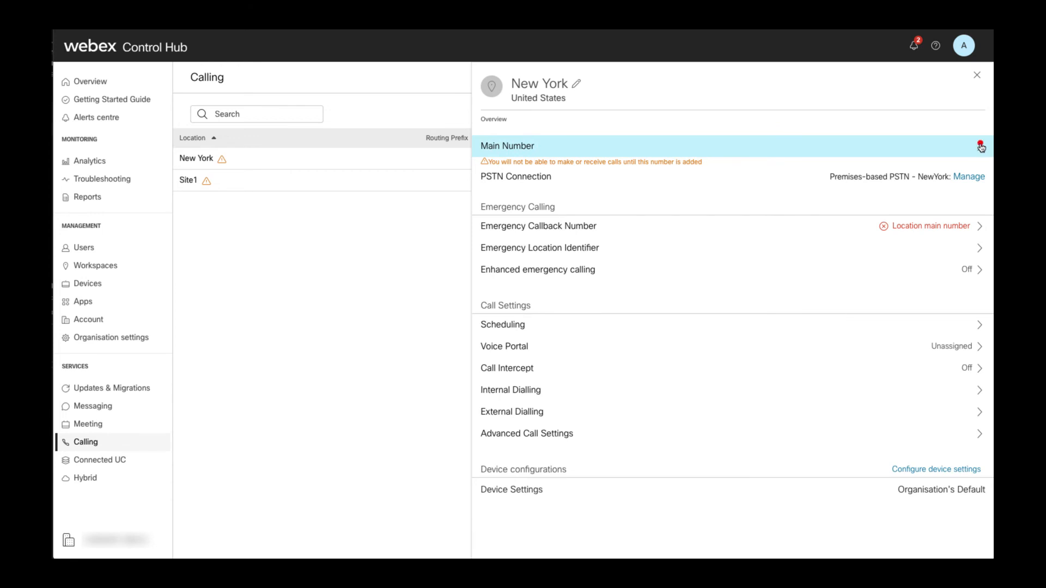
click(506, 146)
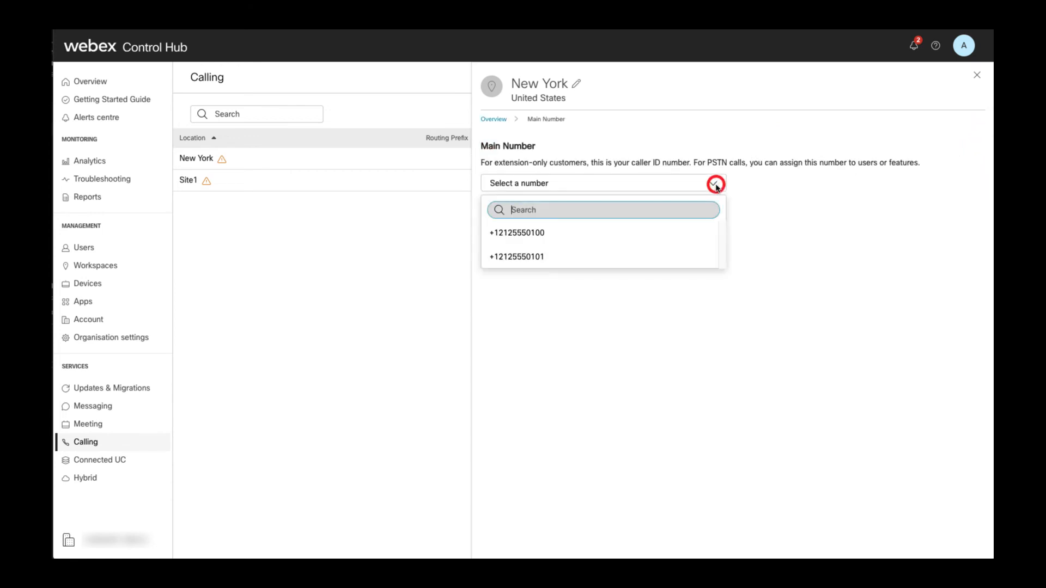
click(517, 232)
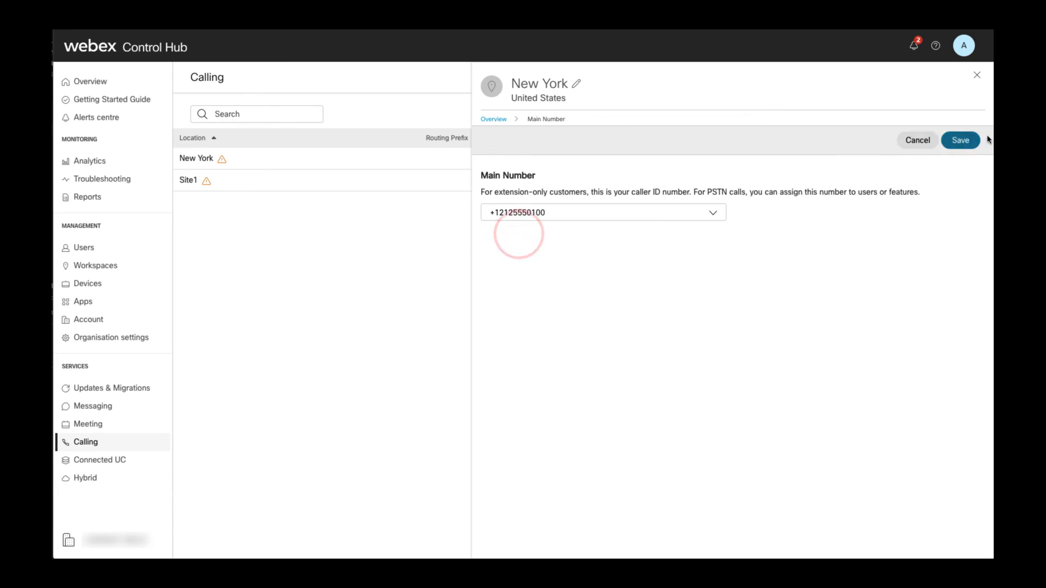
click(960, 140)
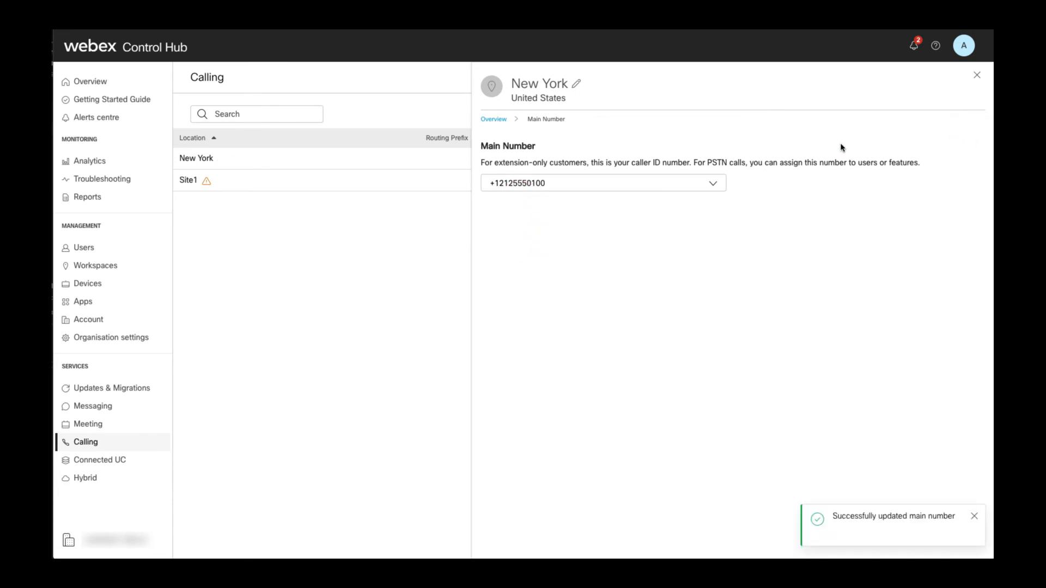
click(492, 118)
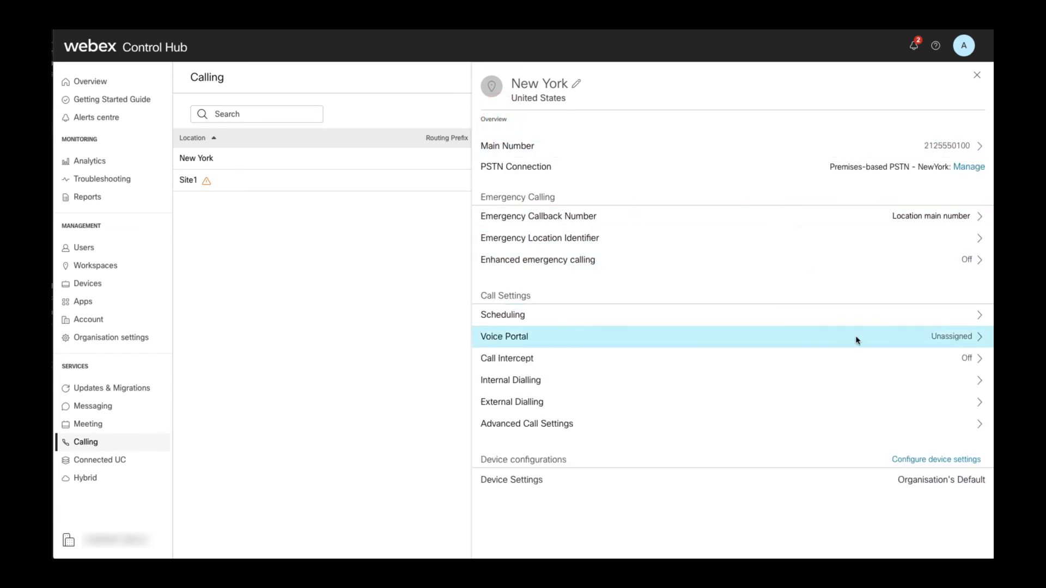
mouse_move(887, 383)
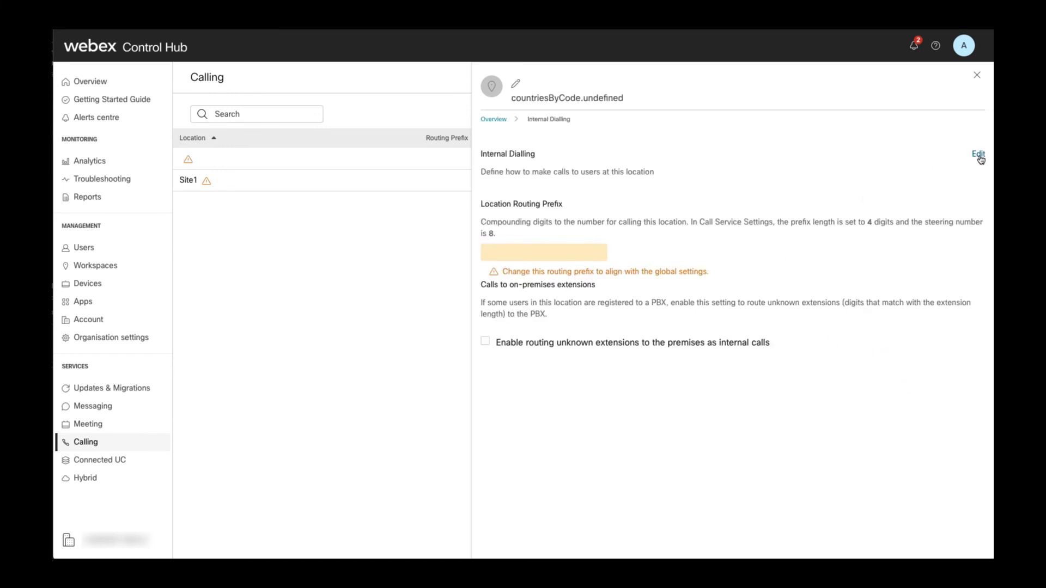
Save 8101 as New York's Location Routing Prefix under Internal Dialling and move on to External Dialling.
click(978, 154)
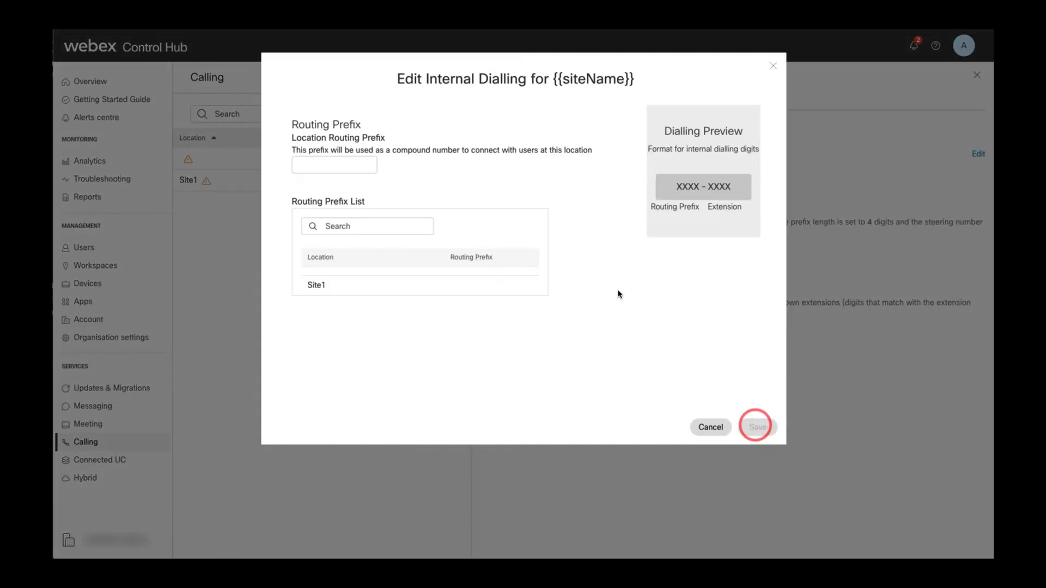
click(333, 200)
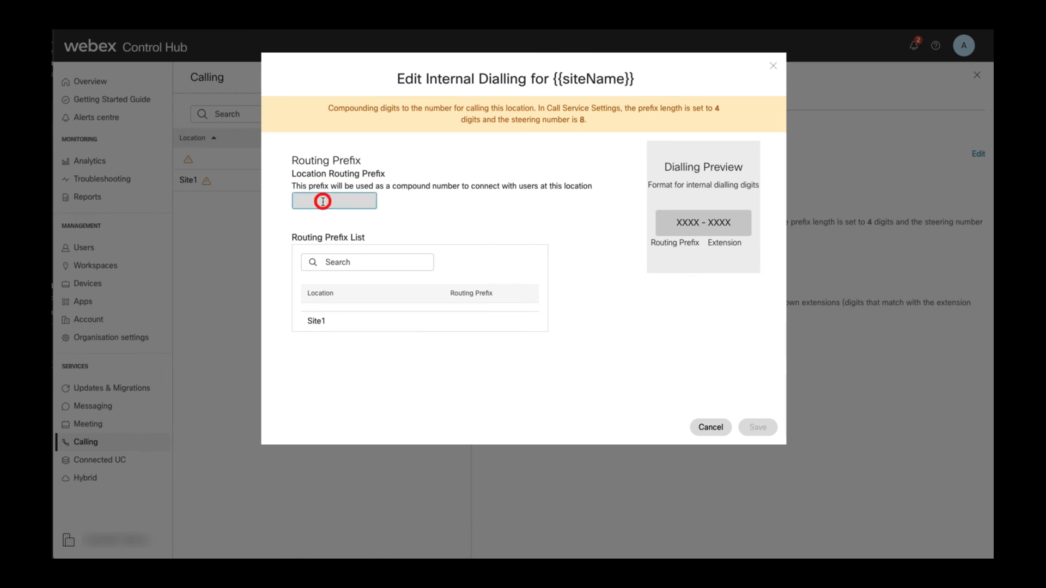
text(810)
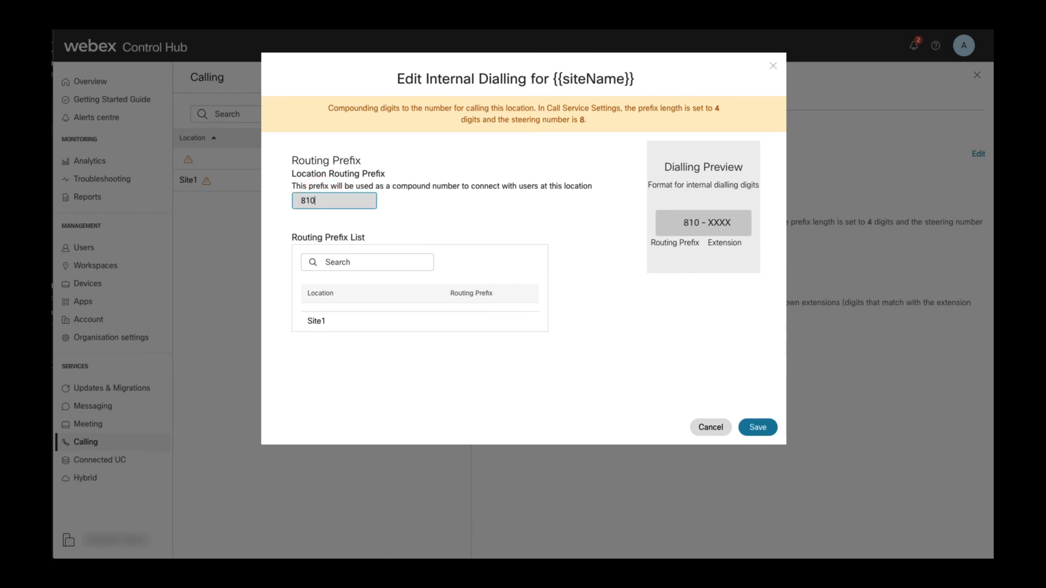
click(758, 427)
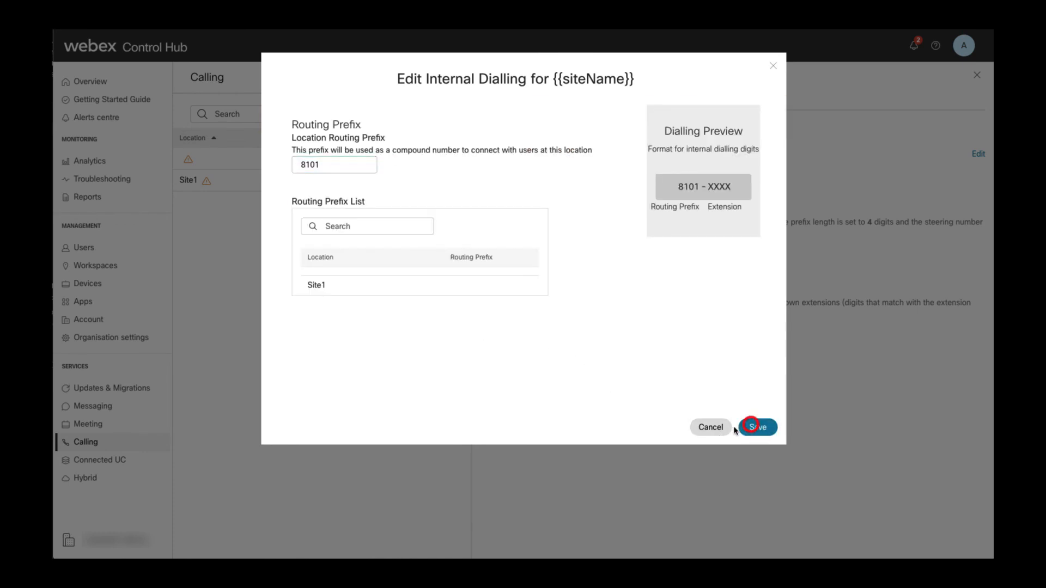
click(758, 427)
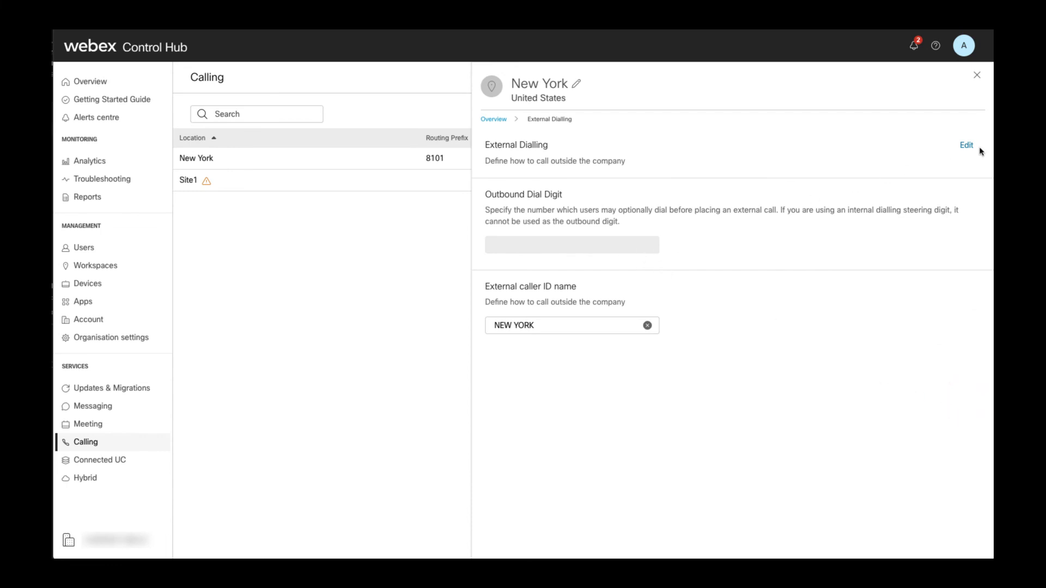
Accept the phone restart warning and save 9 as New York's Outbound Dial Digit.
click(967, 145)
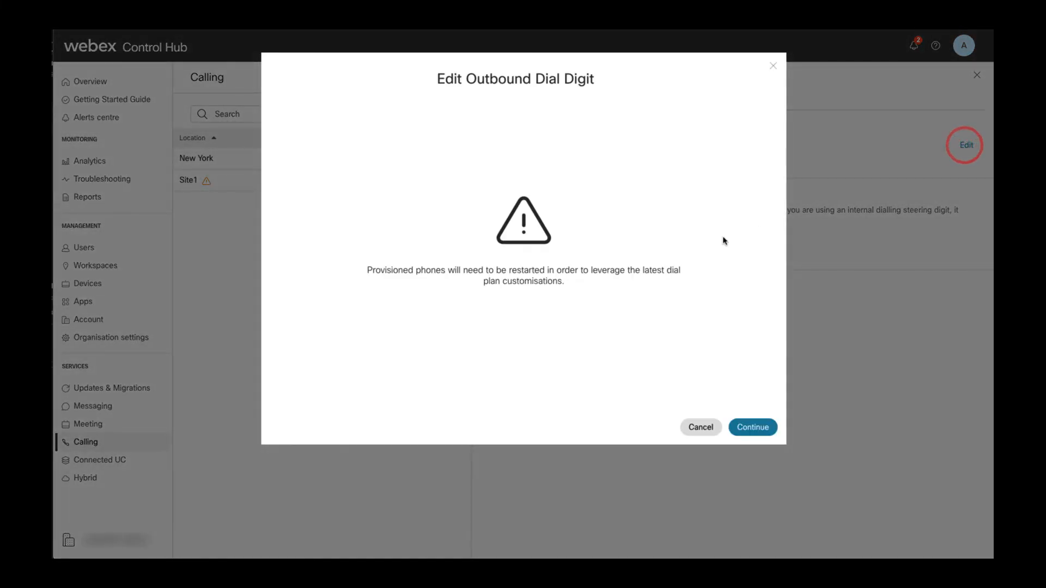
click(753, 427)
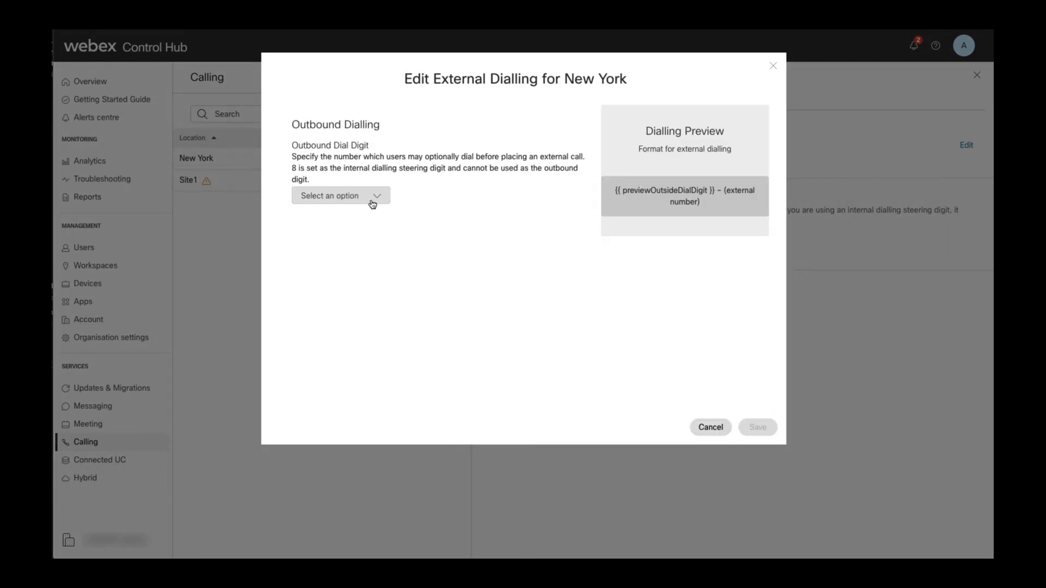
click(340, 196)
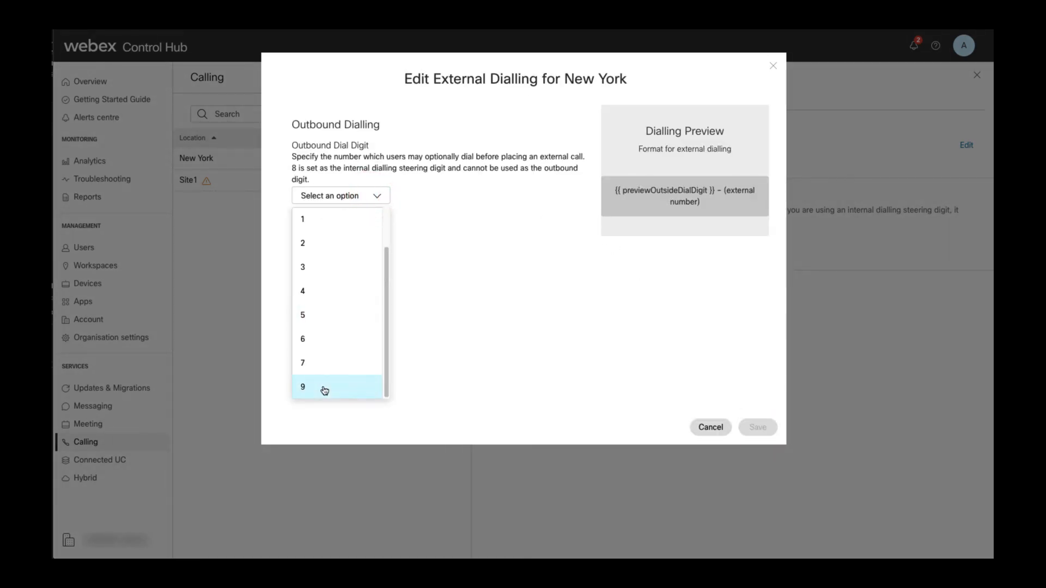
click(318, 386)
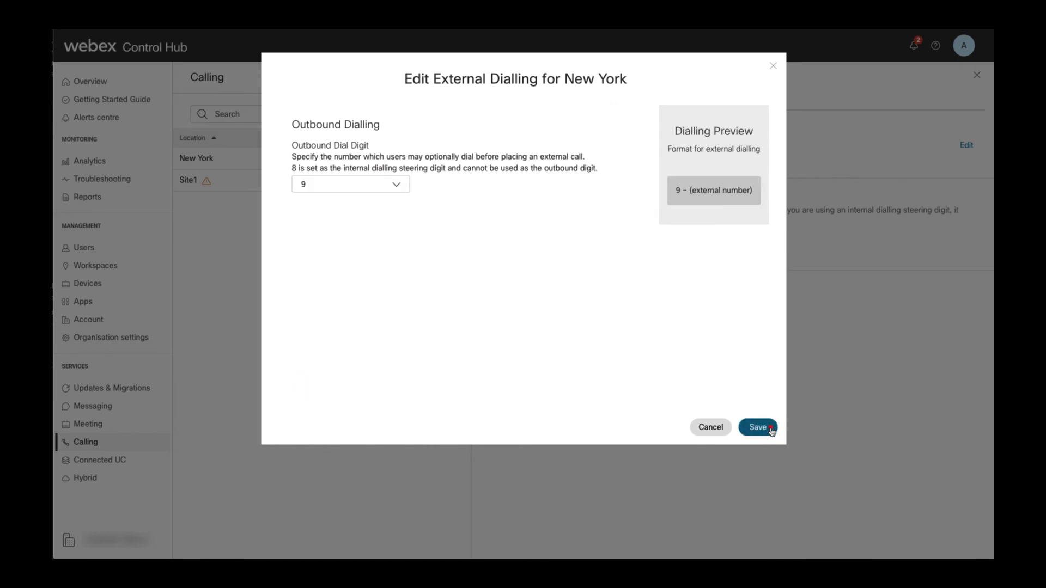
click(759, 427)
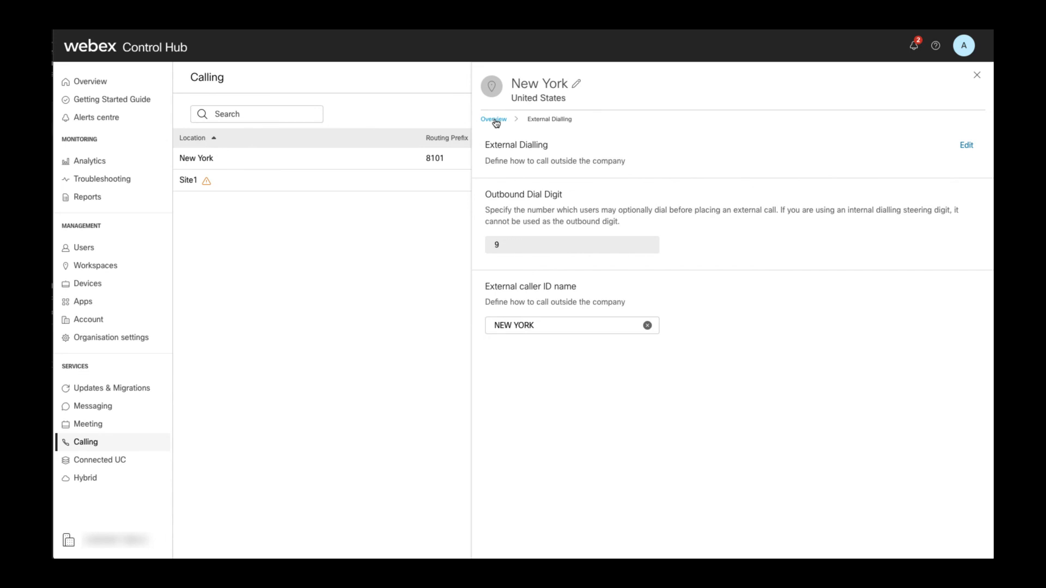
Return to the Locations list and reopen New York to review its main number and PSTN connection.
click(493, 120)
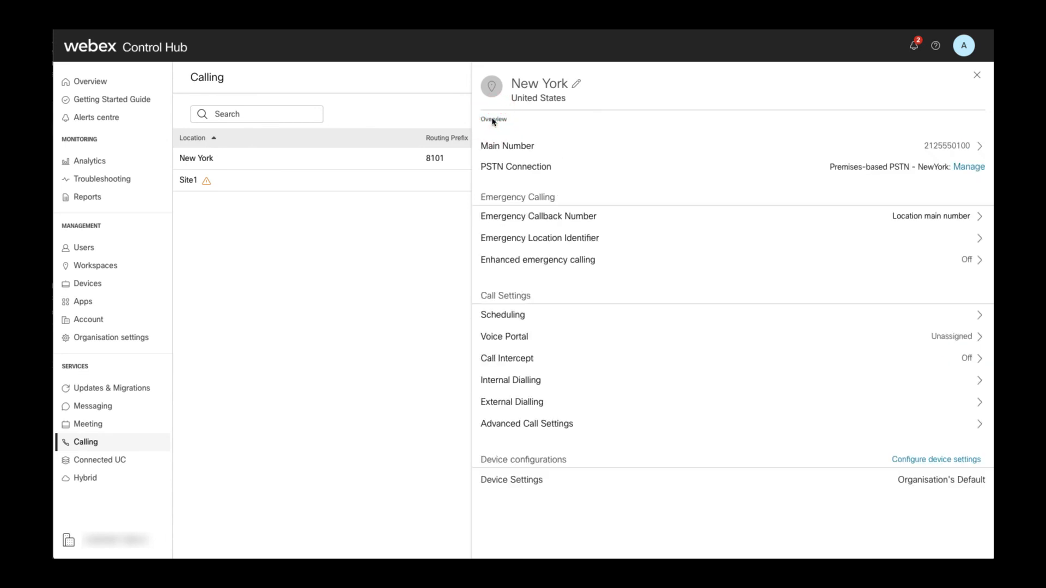
click(976, 76)
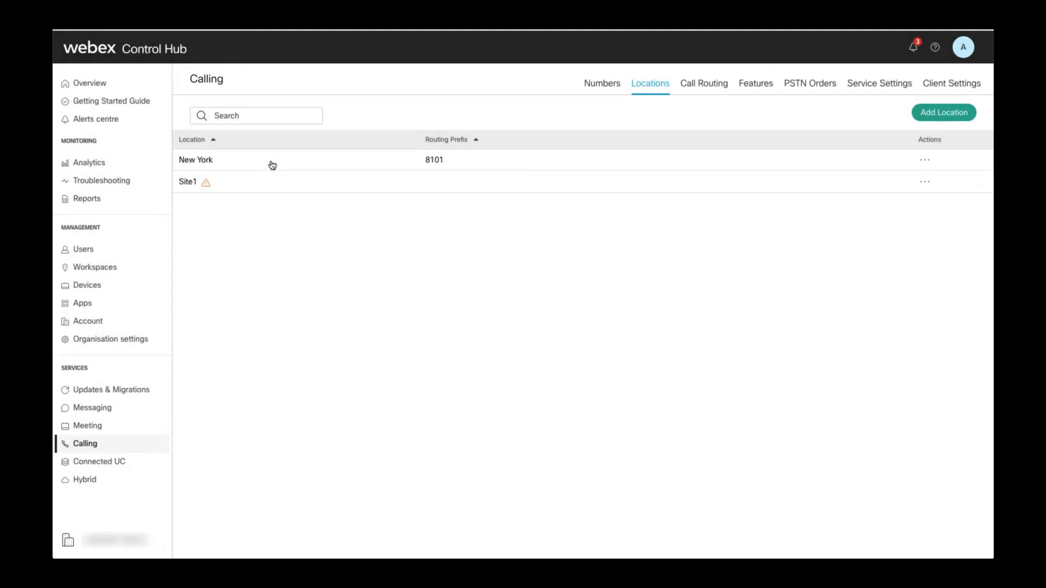
click(217, 159)
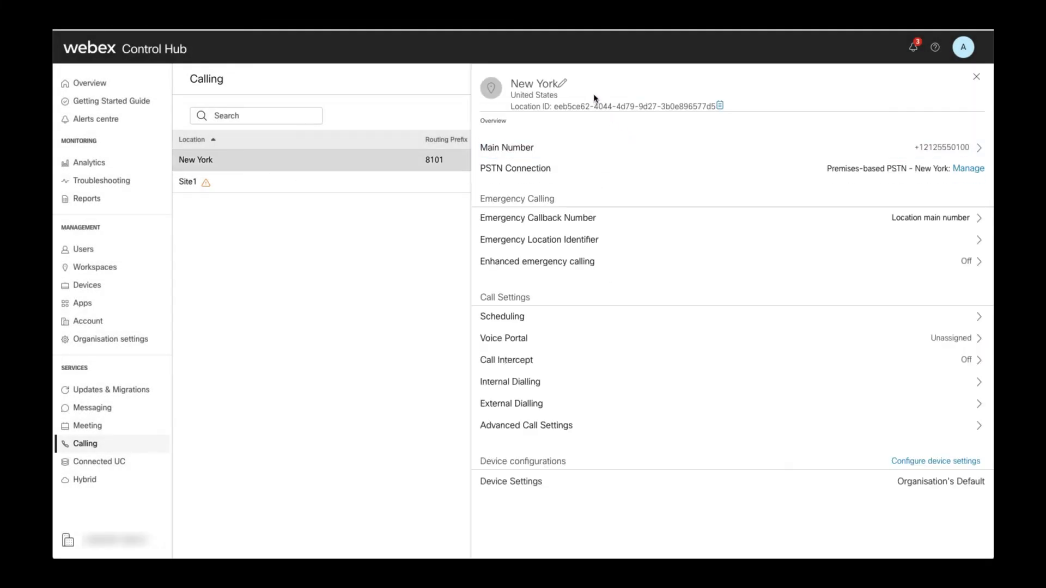